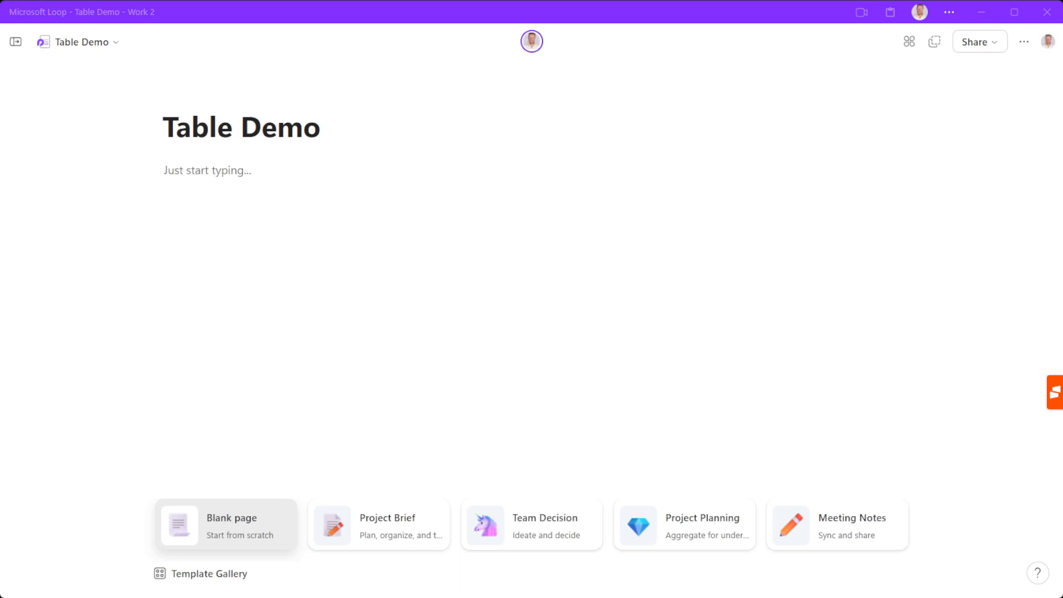
Insert a table via the /t insert menu under the Table Demo title.
type("/t")
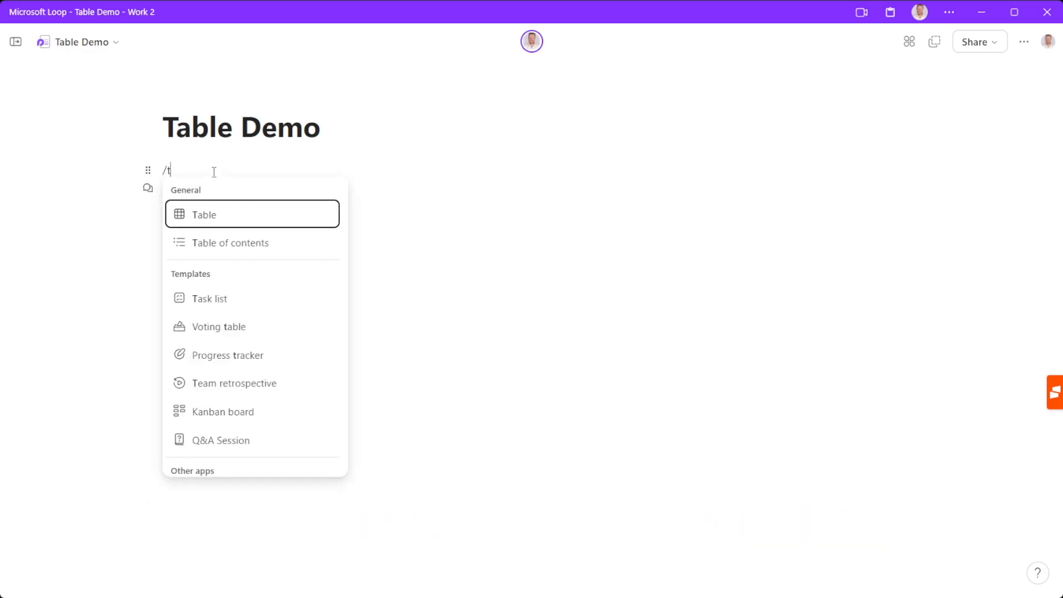
left_click(203, 213)
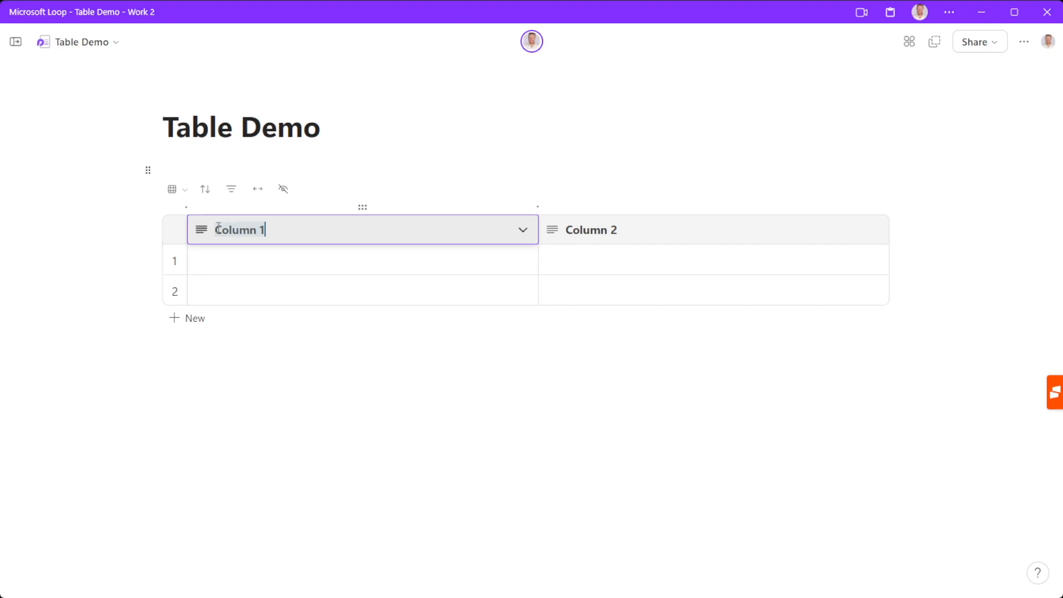
Head the two columns 'Product' and 'Count'.
type("Product")
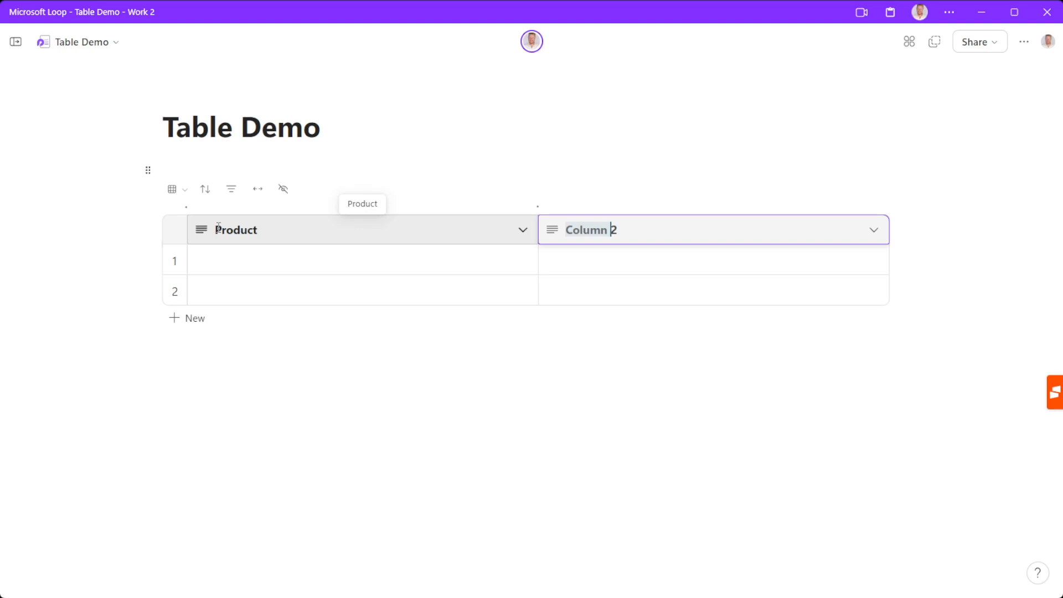
type("Count")
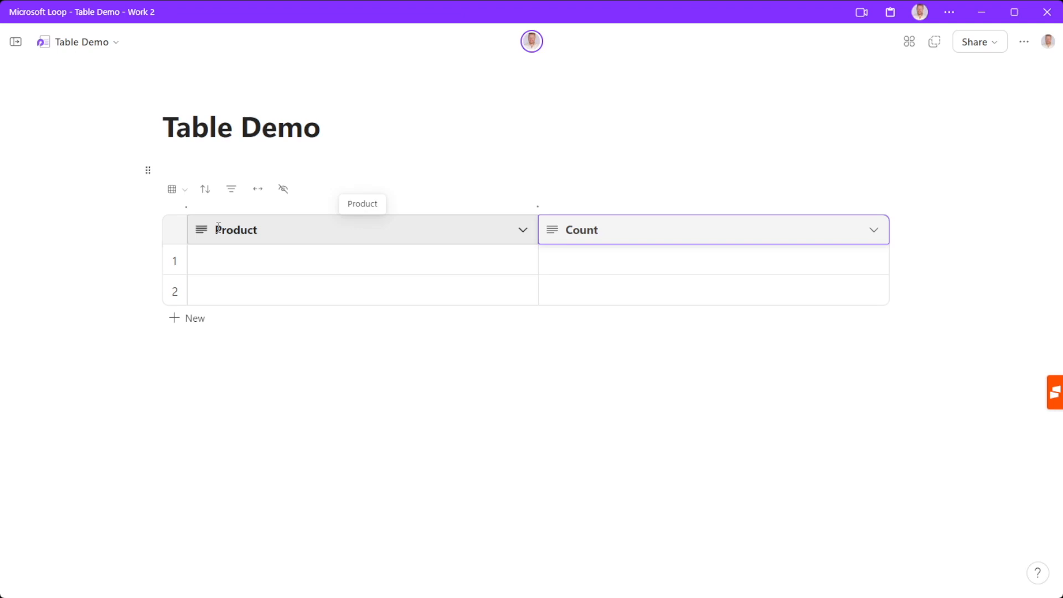
Enter the products Oranges, Apple and Banana in the Product column.
left_click(361, 260)
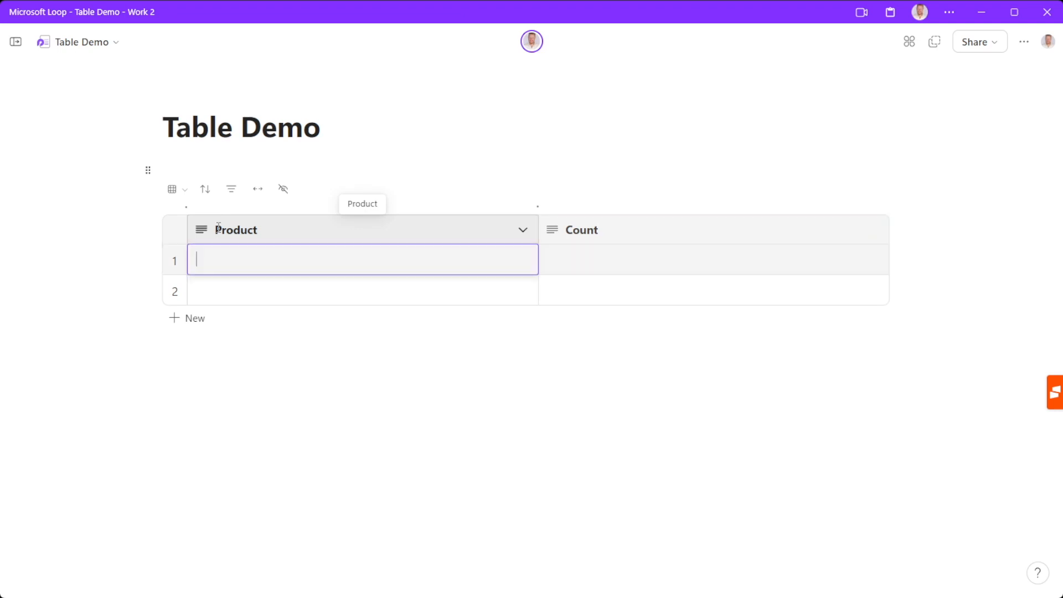
type("Oranges")
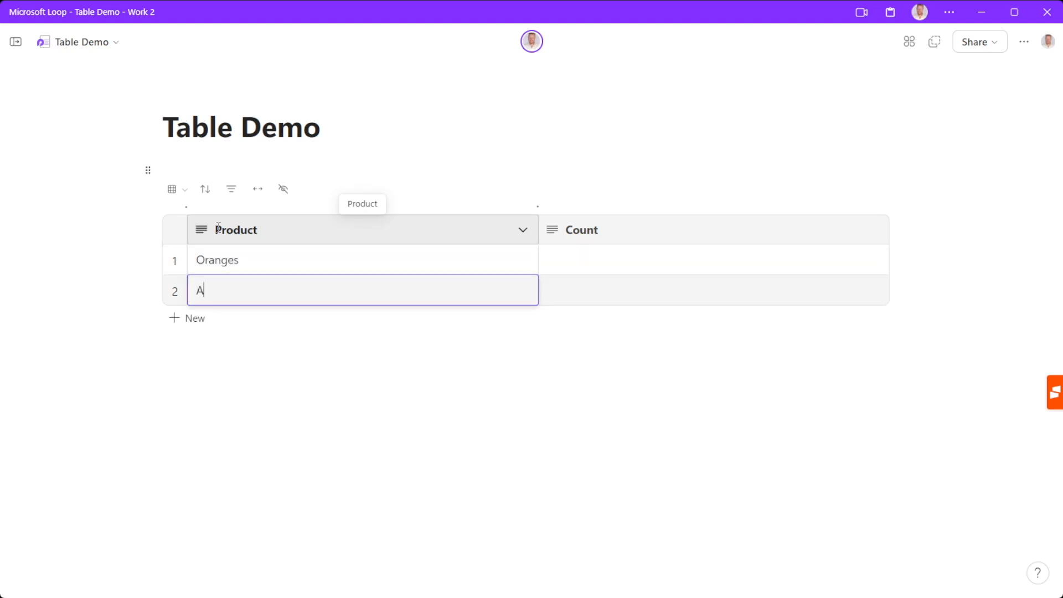
type("pple")
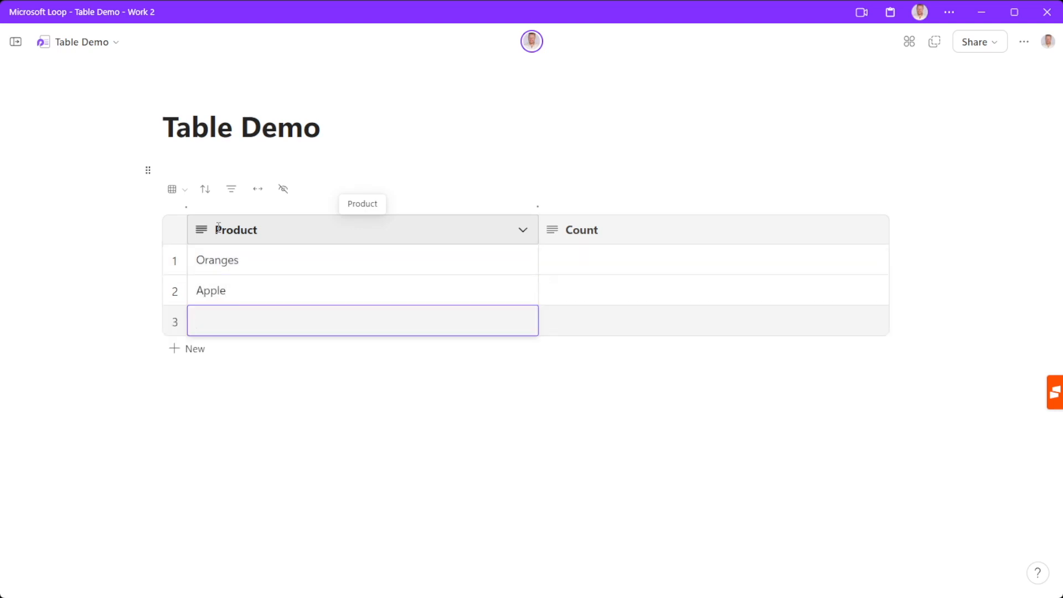
type("Banana")
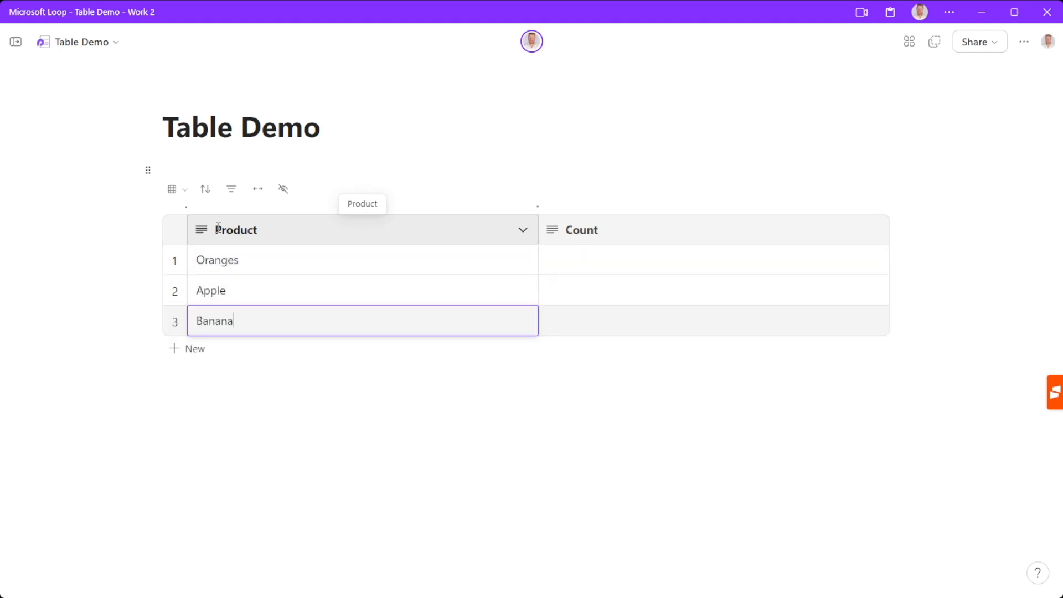
Enter the counts 15, 14 and 3 in the Count column.
left_click(713, 259)
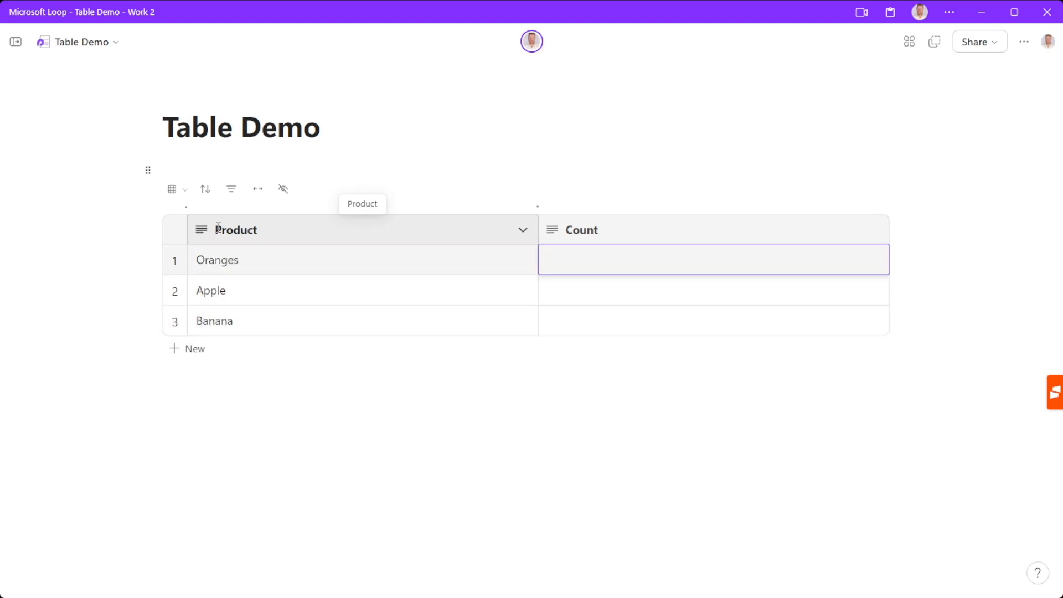
type("15")
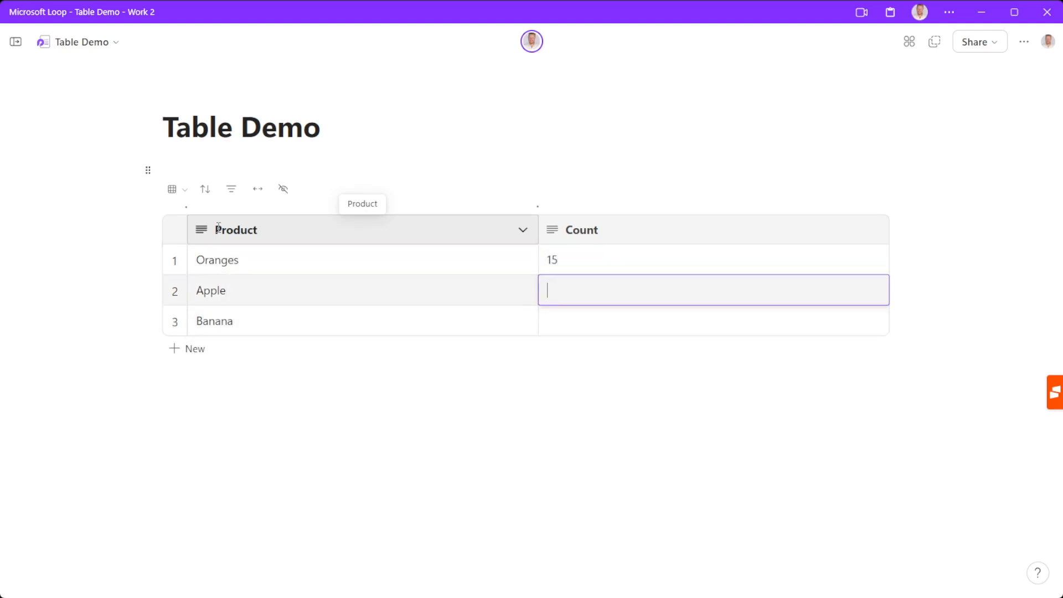
type("14")
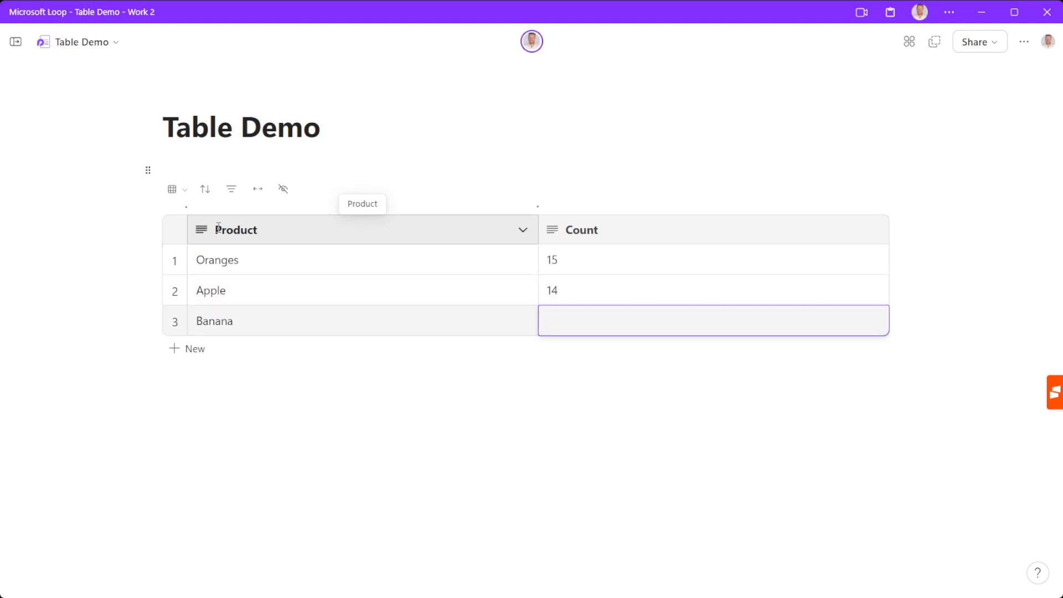
type("3")
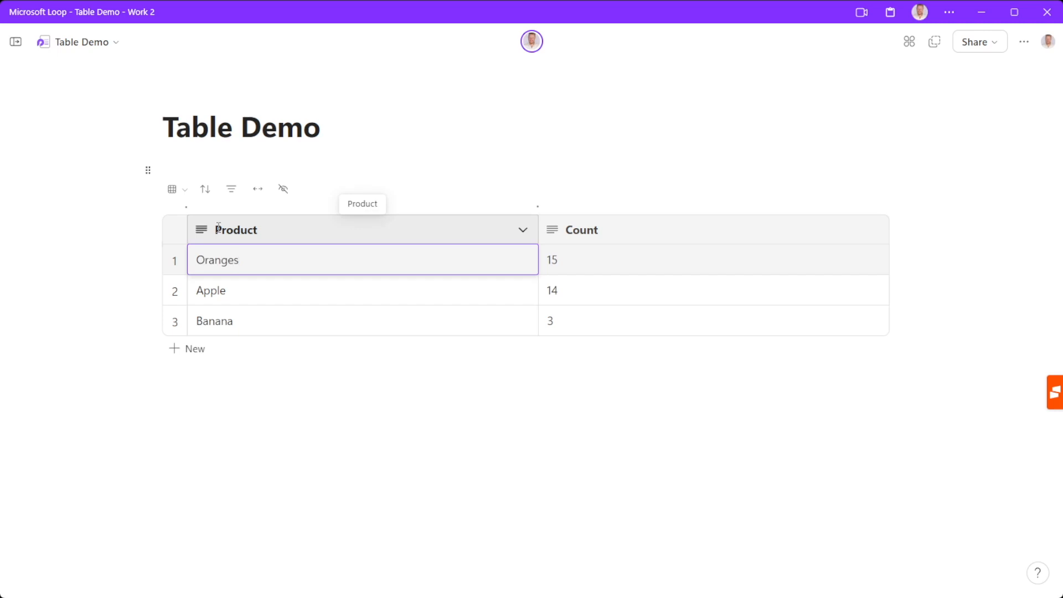
Add a new row reading Total with a count of 32.
left_click(193, 348)
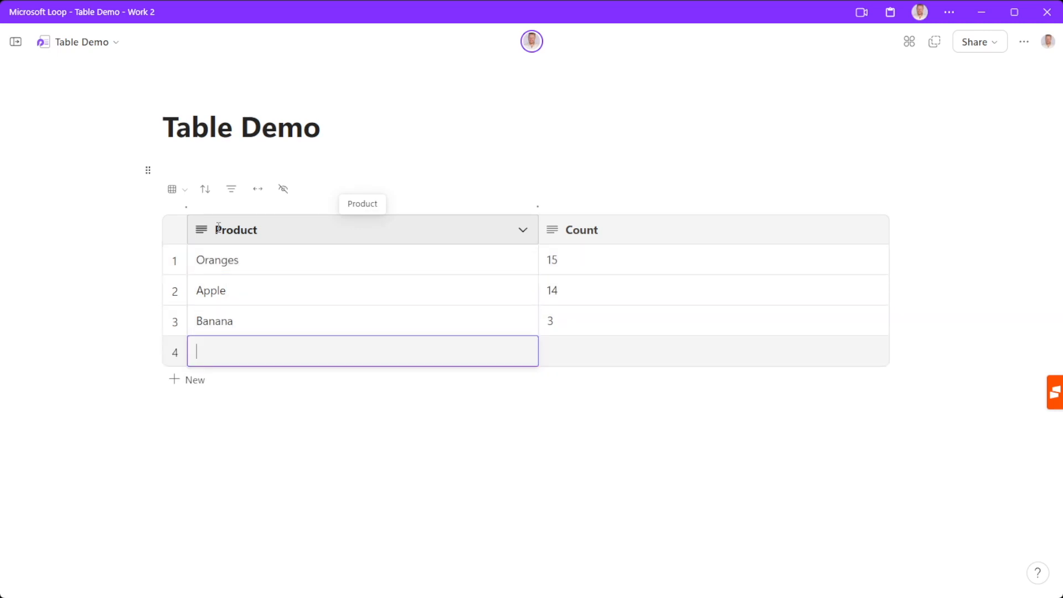
type("Total")
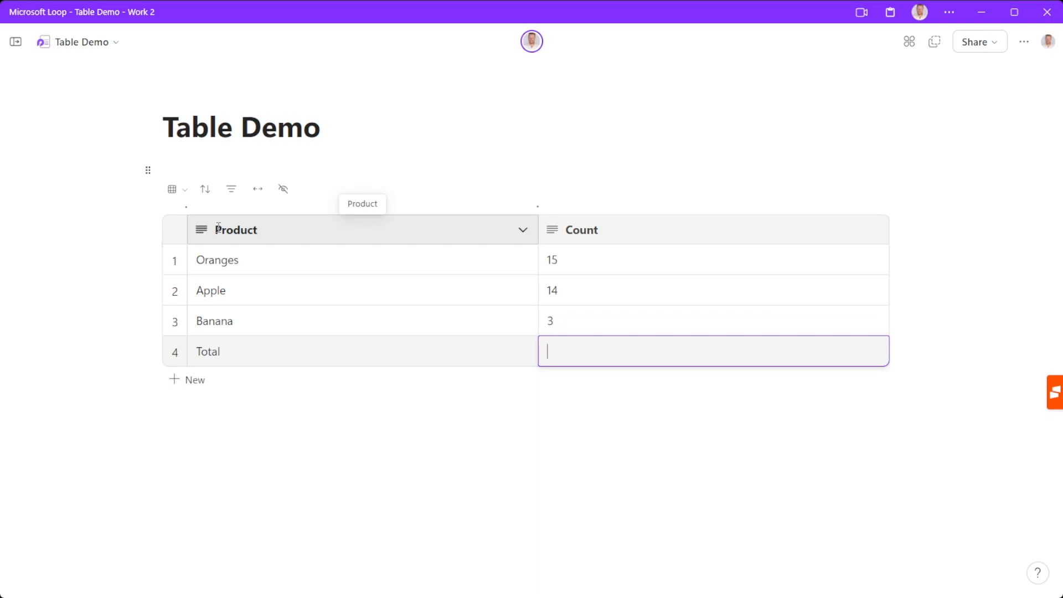
type("32")
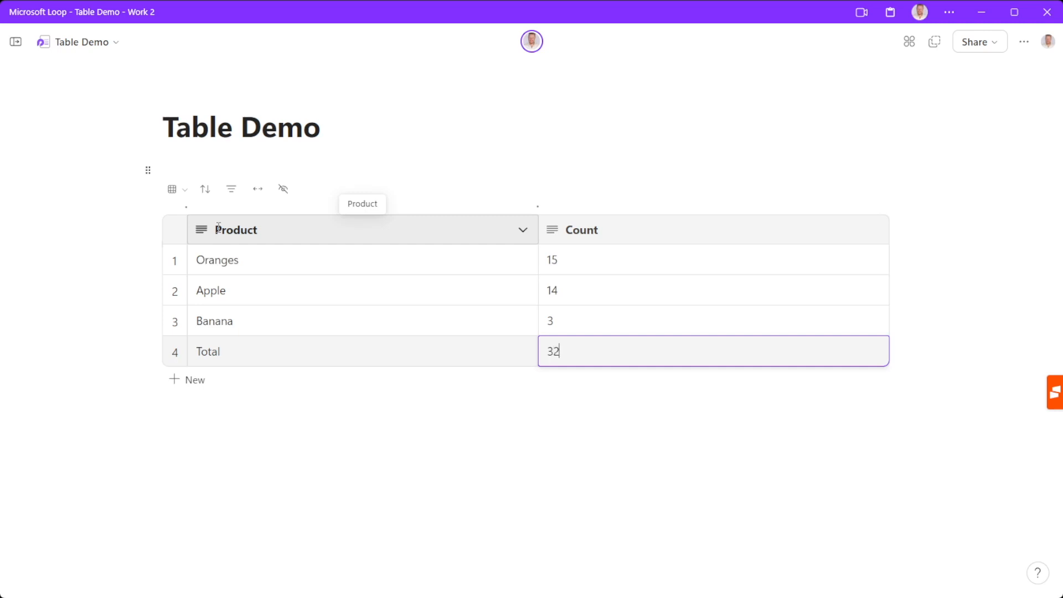
left_click(713, 290)
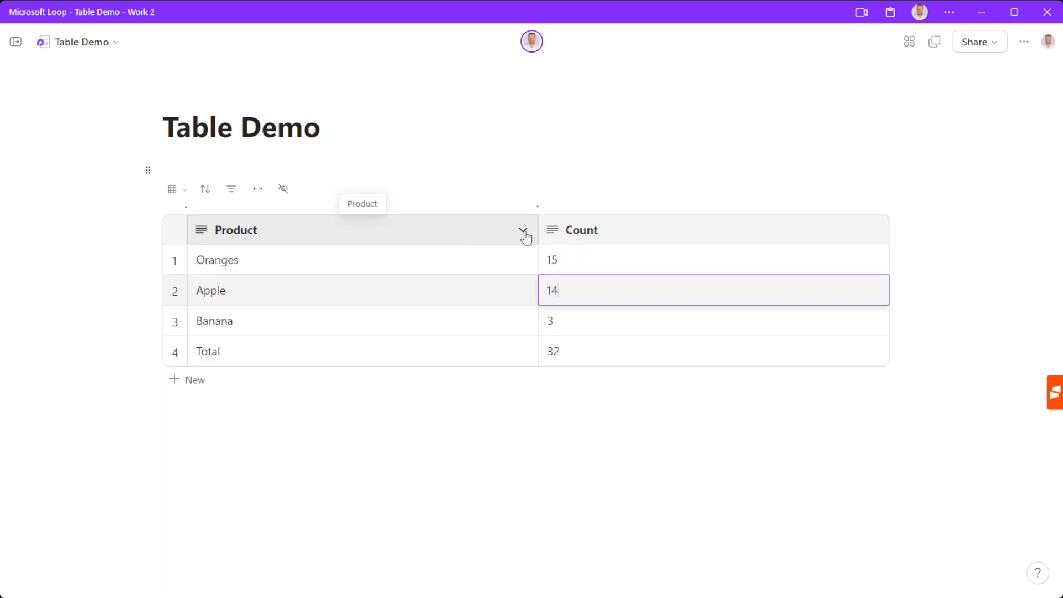
Sort the Product column descending (Oranges, Banana, Apple) and drop the Total row.
left_click(525, 230)
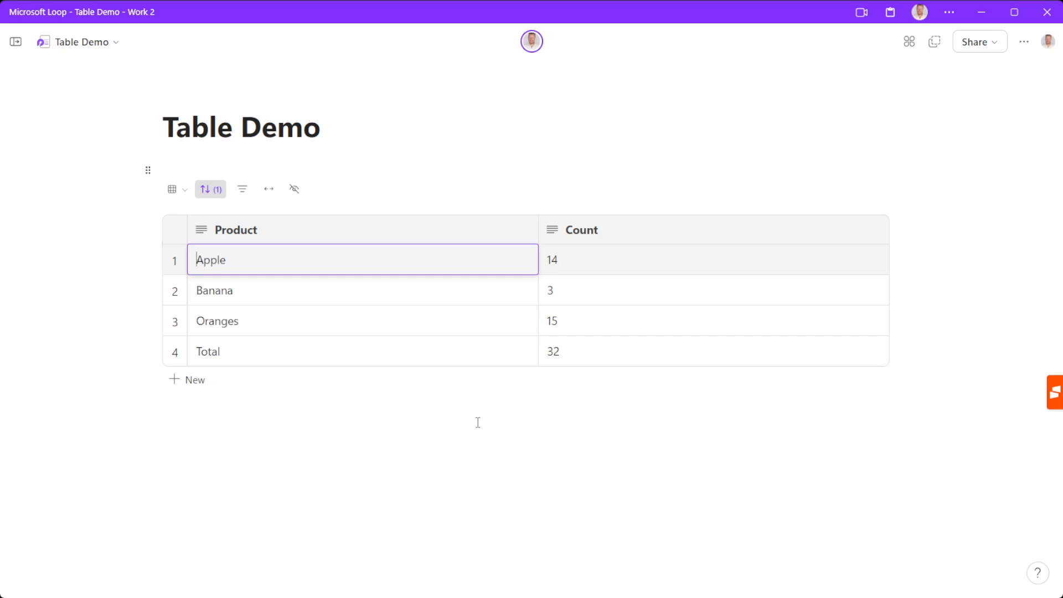
left_click(523, 229)
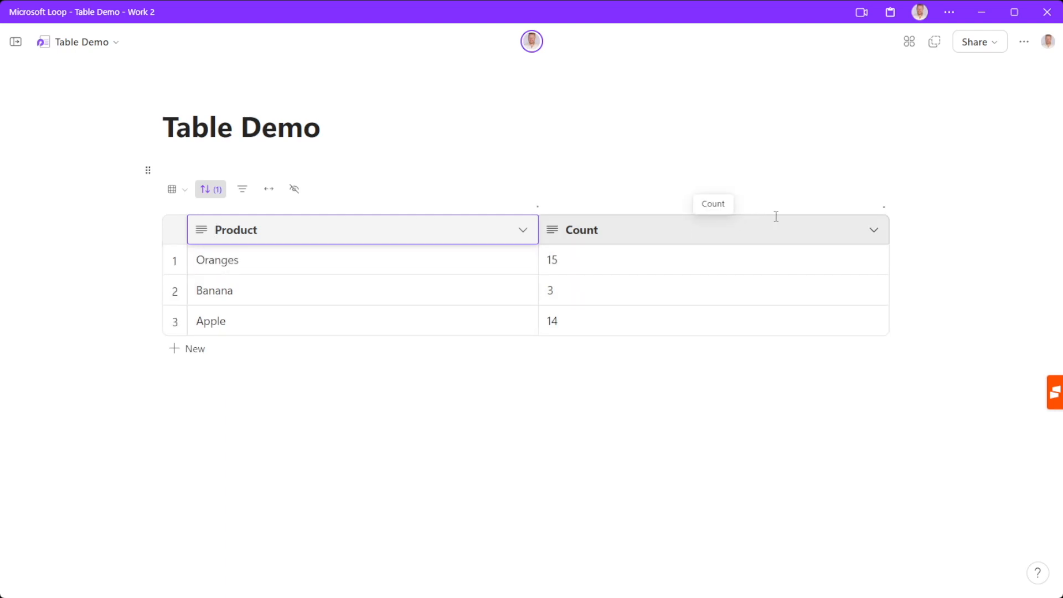
Convert Count to a Number column, confirming, so a sum of 32 appears below.
left_click(874, 230)
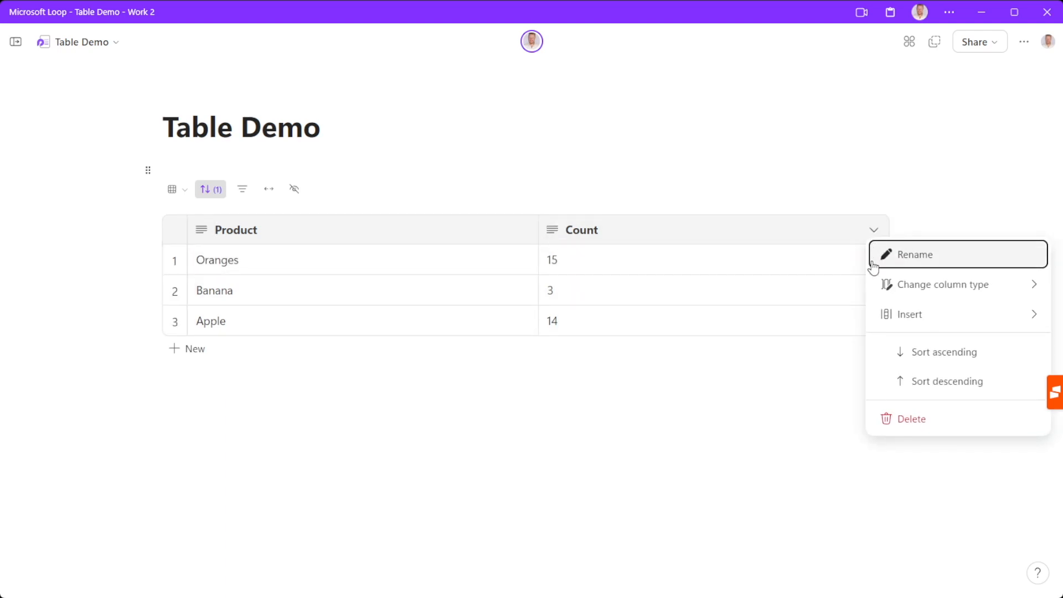
left_click(944, 284)
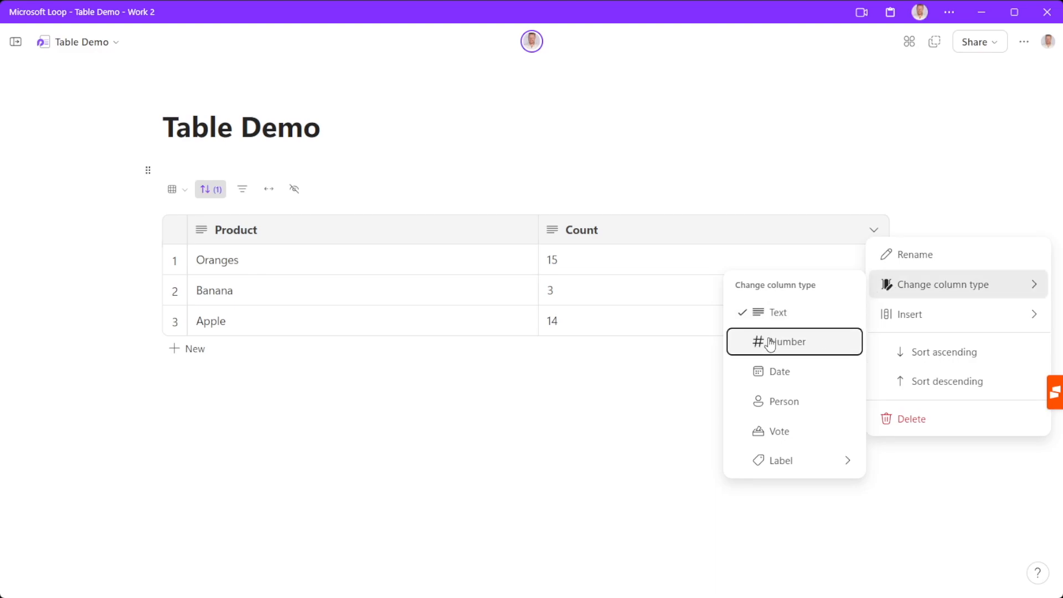
left_click(795, 341)
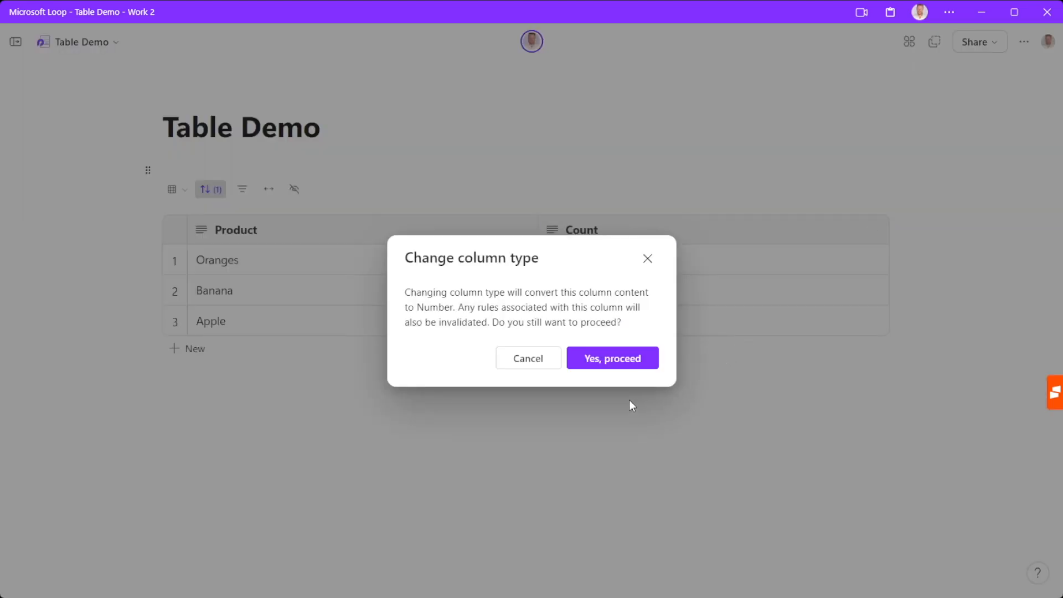
mouse_move(630, 386)
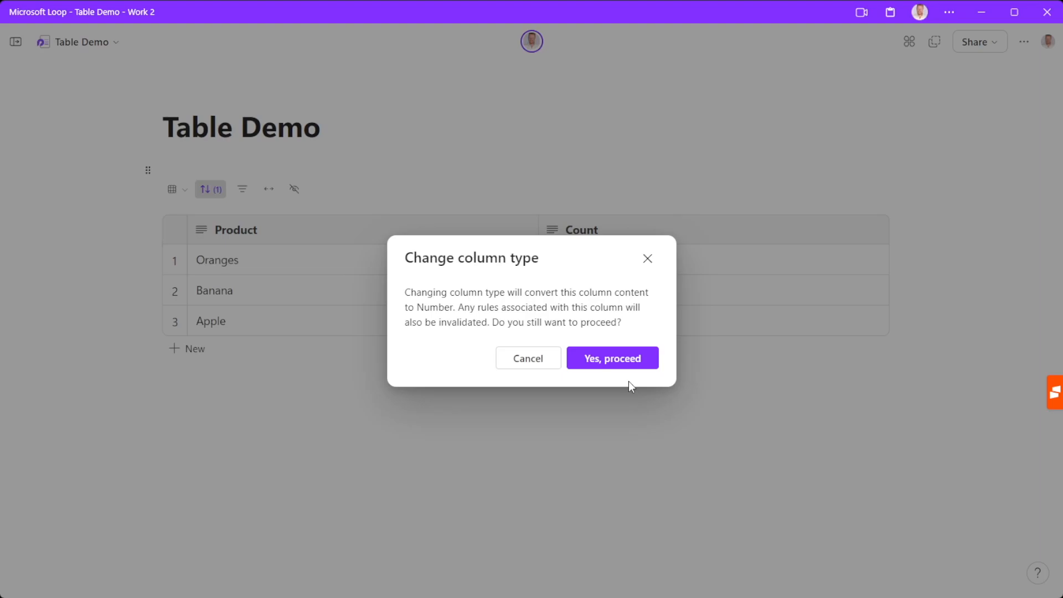
mouse_move(616, 358)
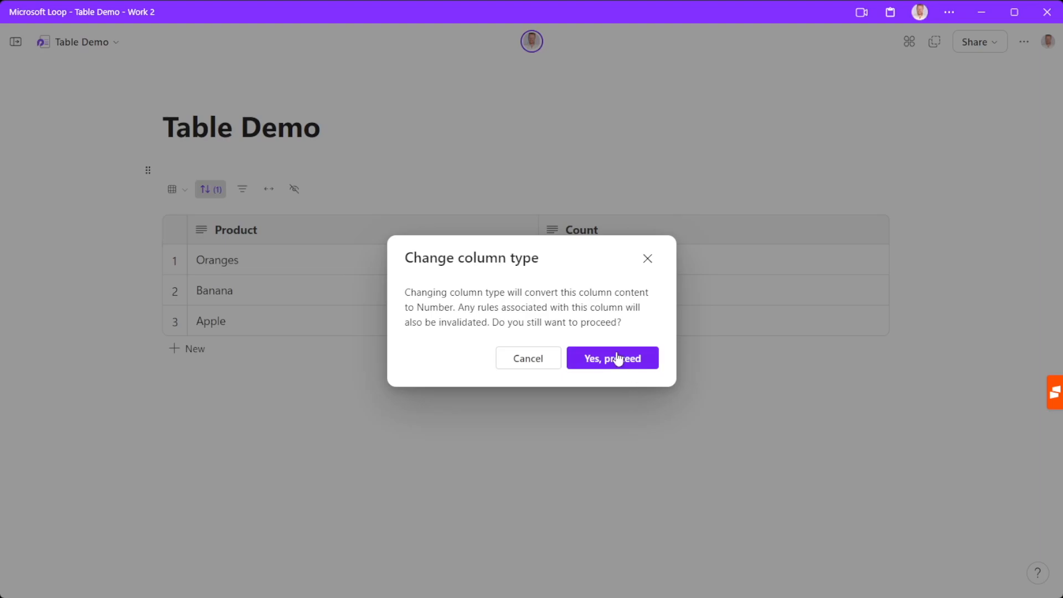
left_click(612, 358)
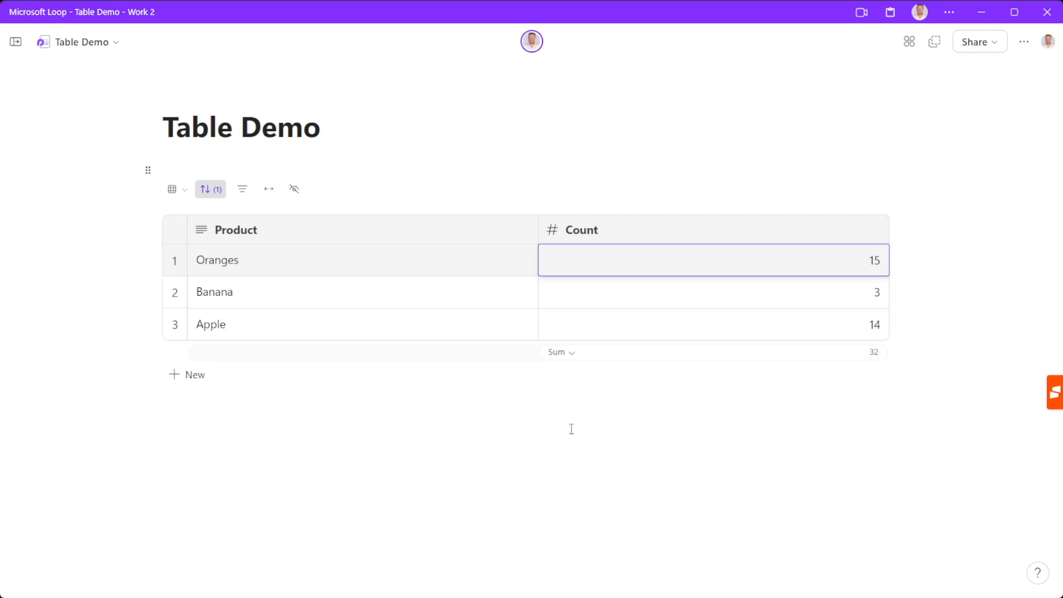
left_click(559, 353)
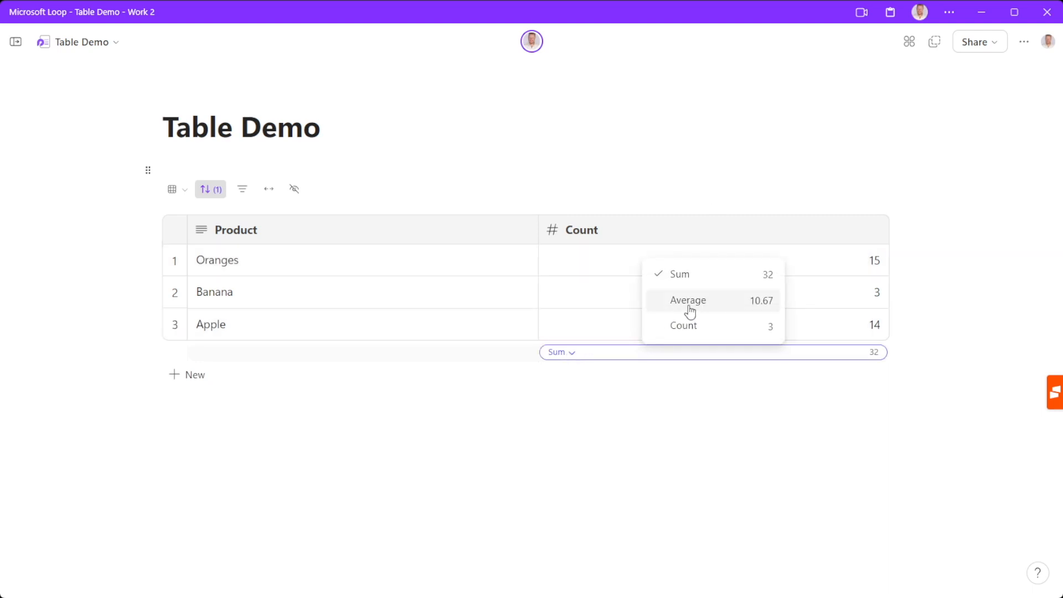
left_click(688, 301)
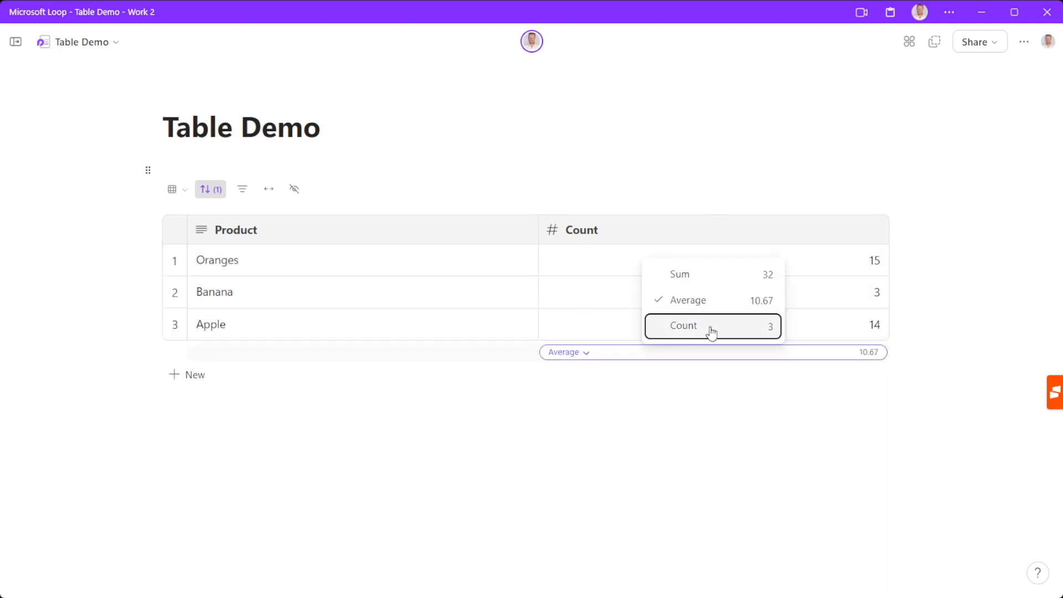
left_click(683, 325)
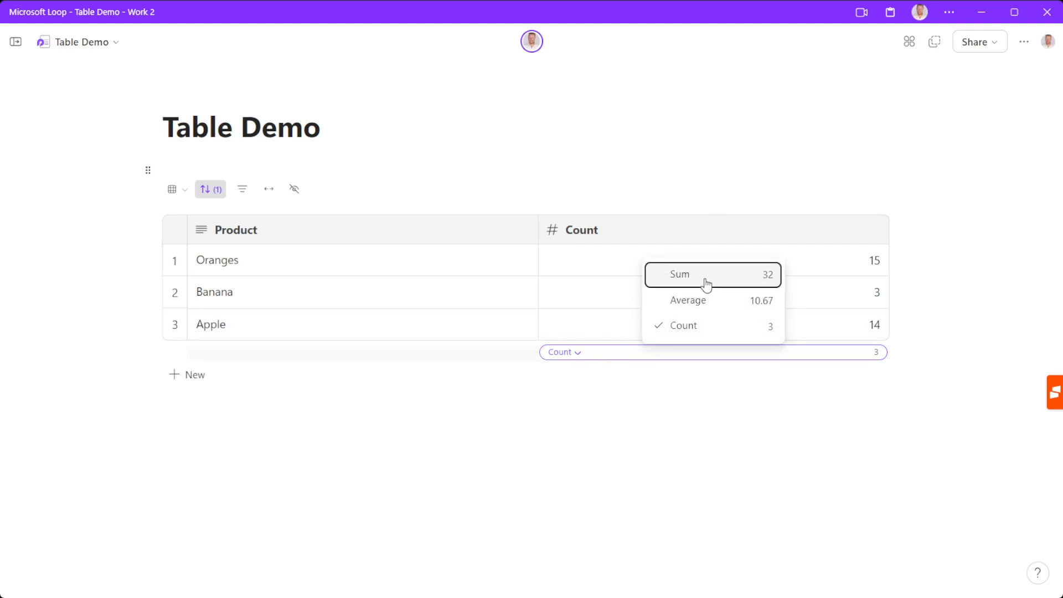
left_click(679, 274)
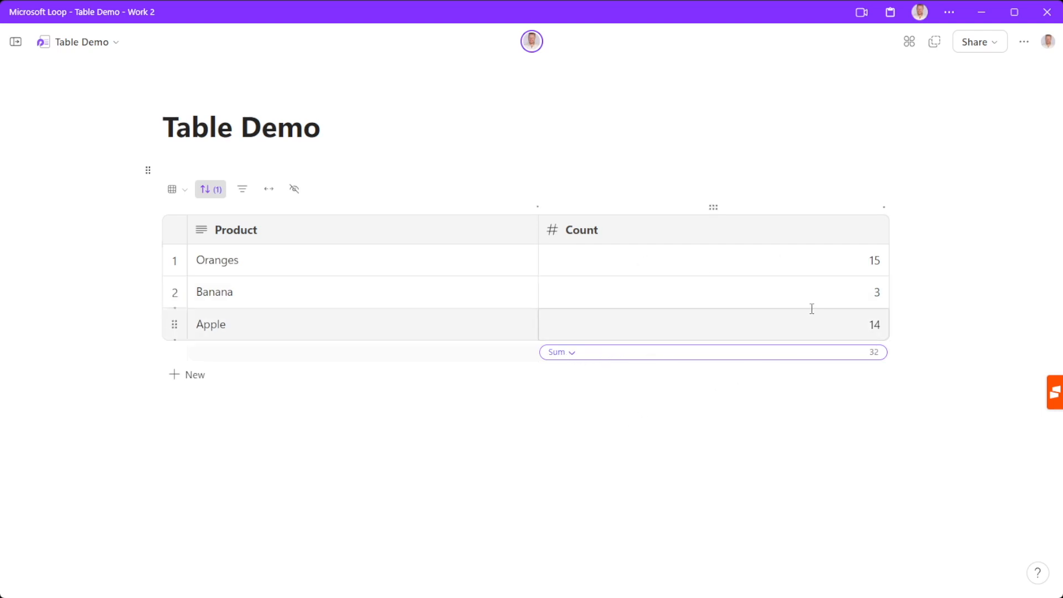
Set Banana's count to 13 and Oranges to 5, then re-sort to Apple, Banana, Oranges.
type("13")
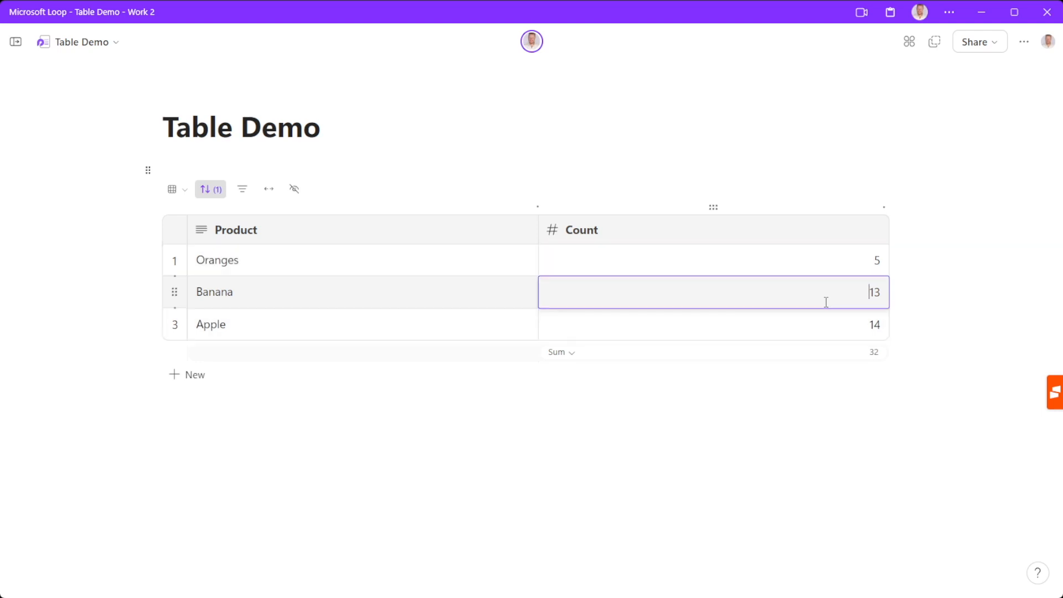
left_click(713, 259)
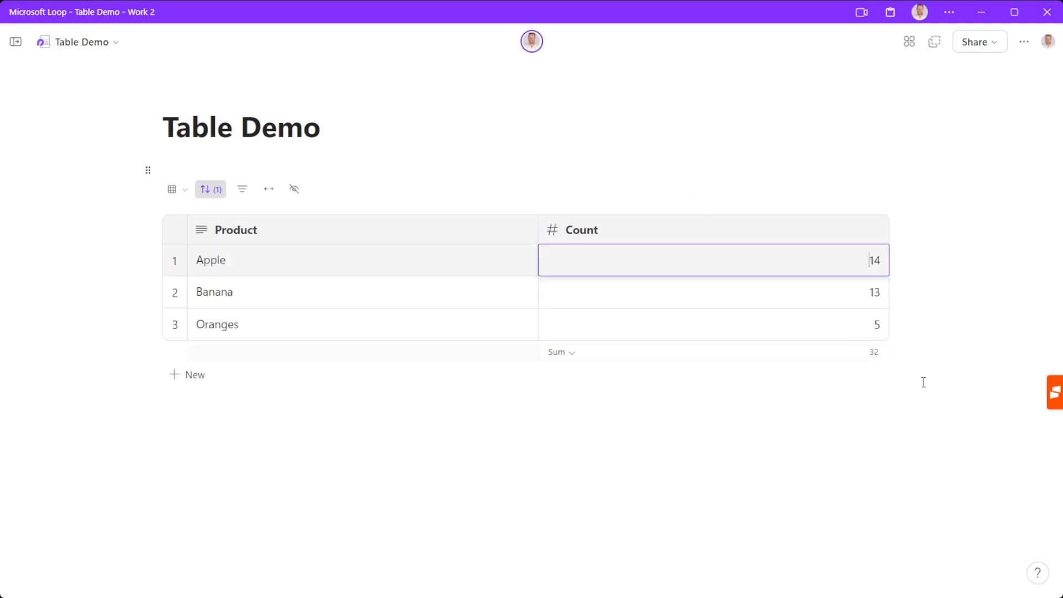
mouse_move(793, 392)
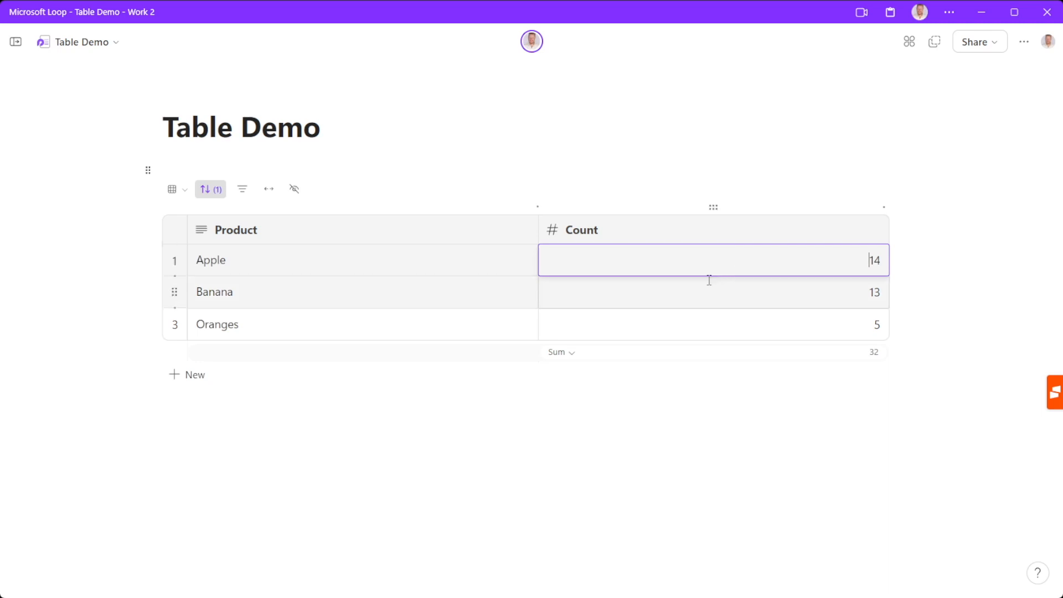
mouse_move(517, 188)
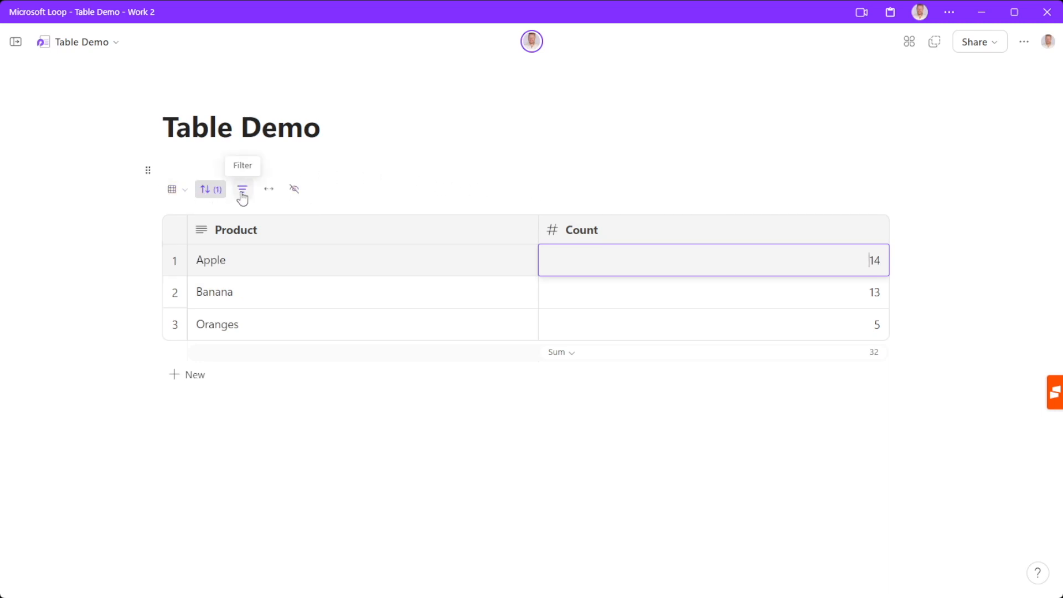
Apply a filter Count less than 10, leaving only Oranges 5 visible.
left_click(242, 189)
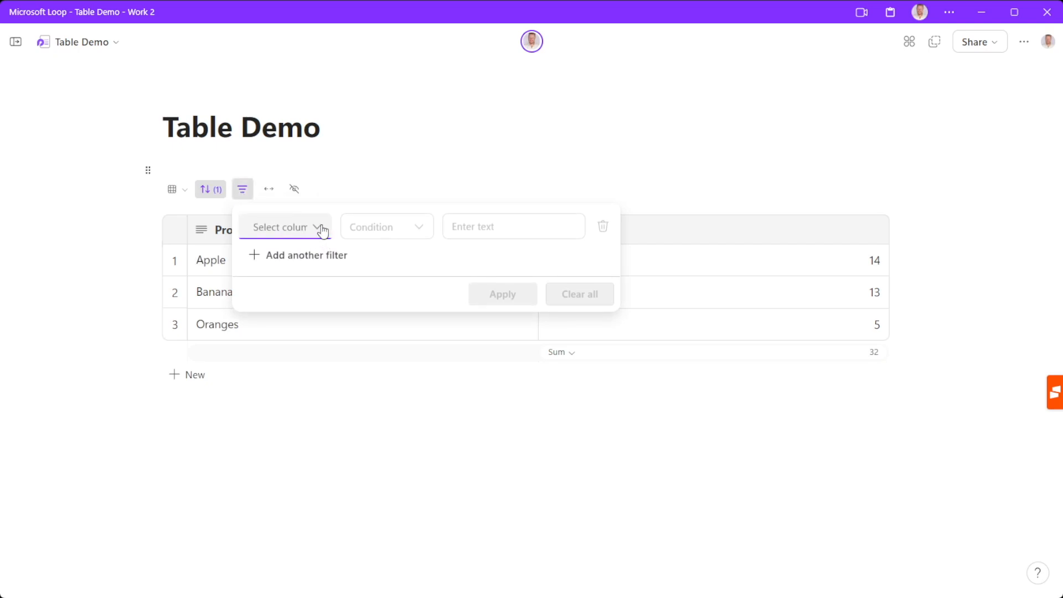
left_click(285, 226)
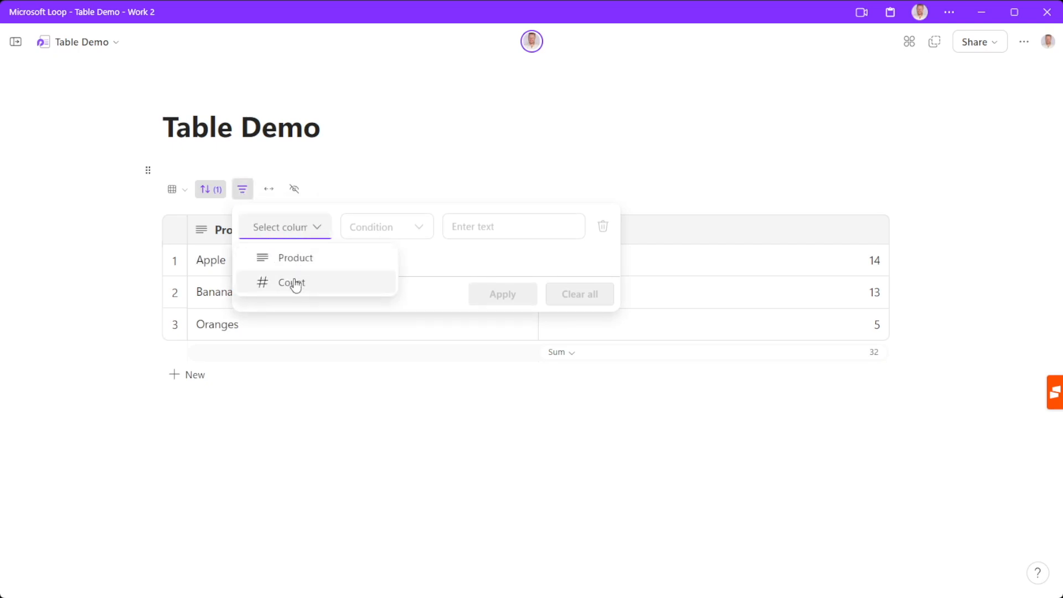
left_click(292, 283)
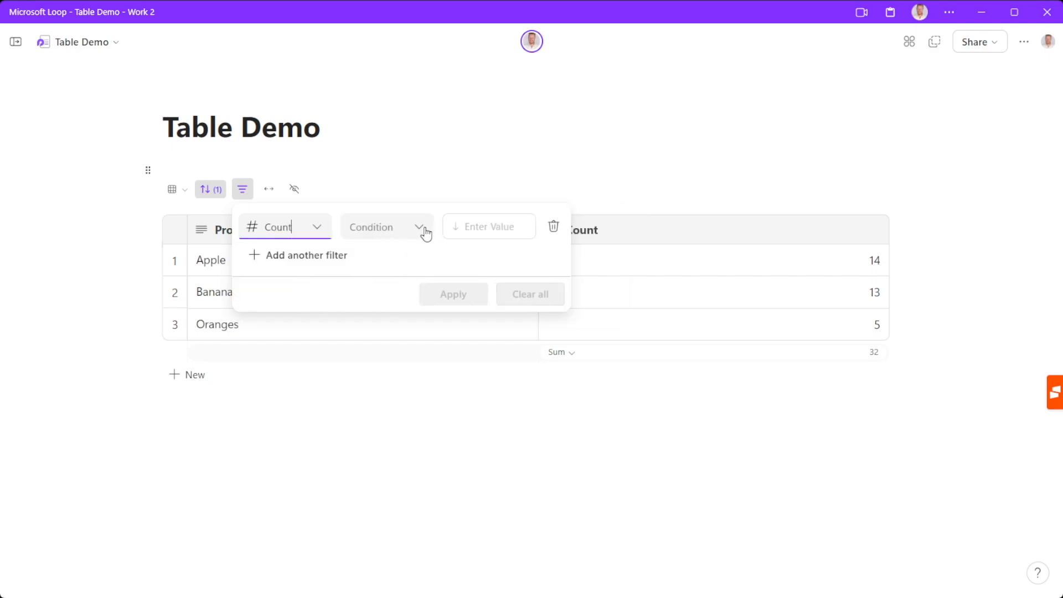
left_click(386, 226)
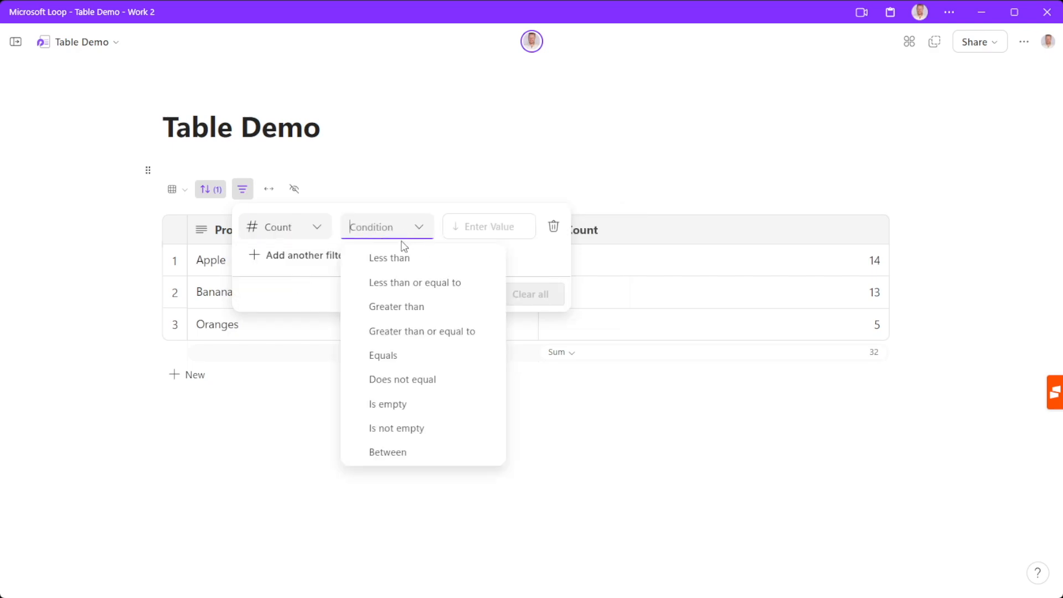
mouse_move(415, 282)
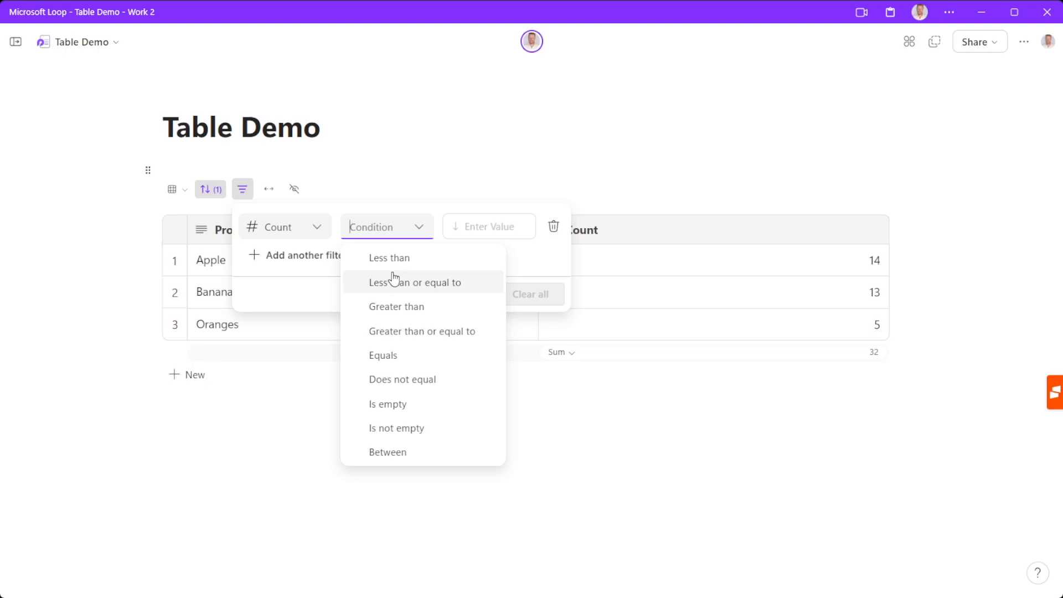
left_click(389, 258)
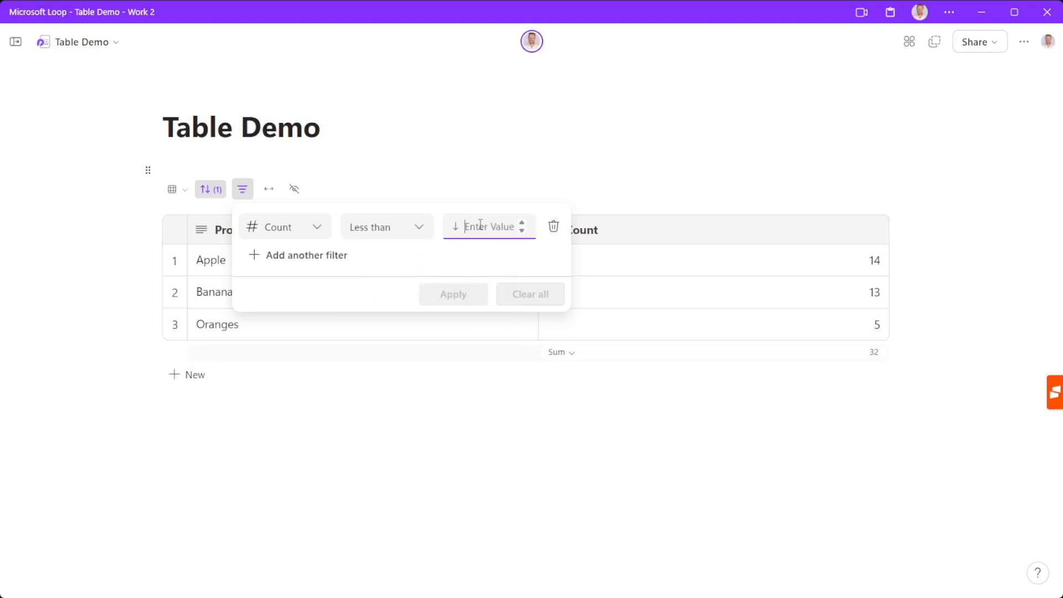
type("10")
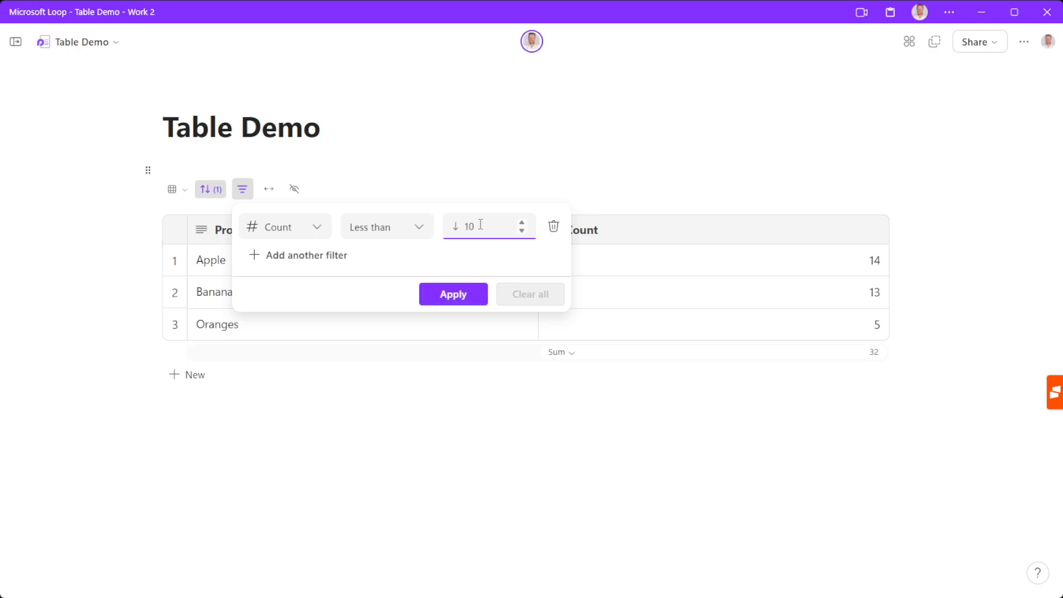
left_click(452, 294)
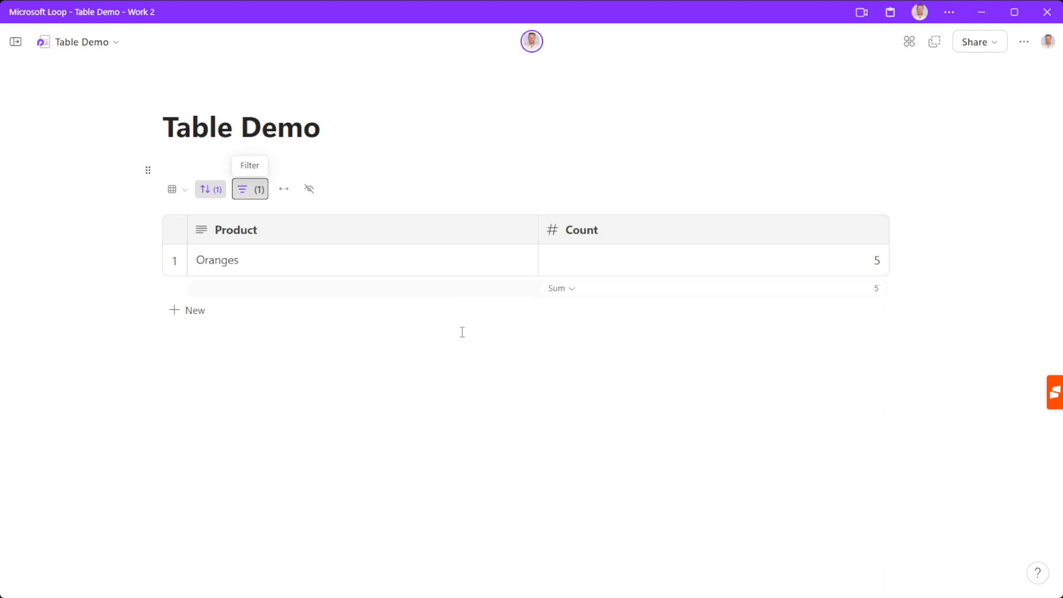
mouse_move(249, 189)
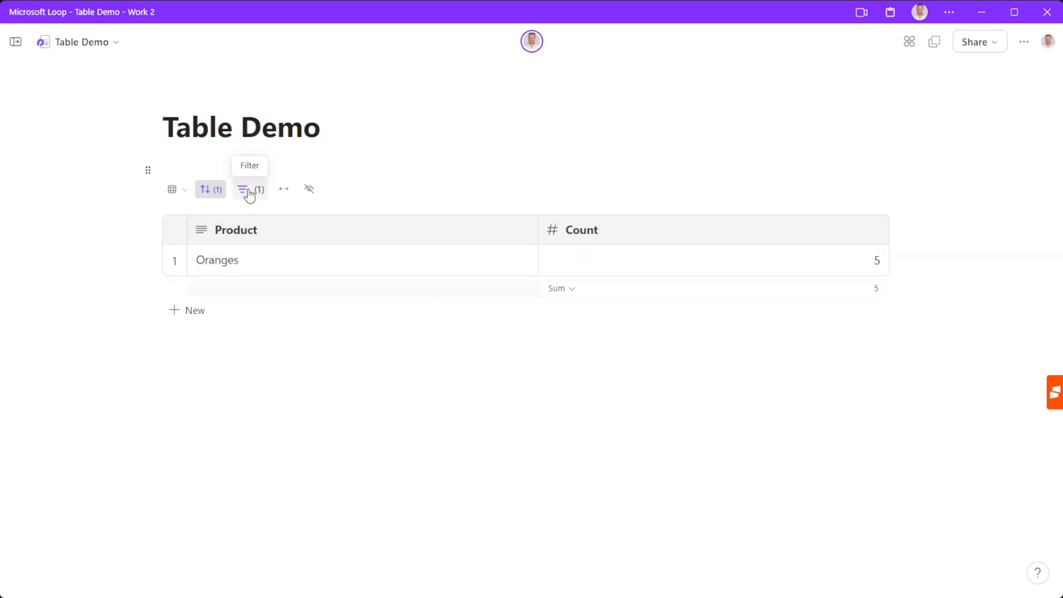
Clear the Count filter so all three products show again with sum 32.
left_click(244, 189)
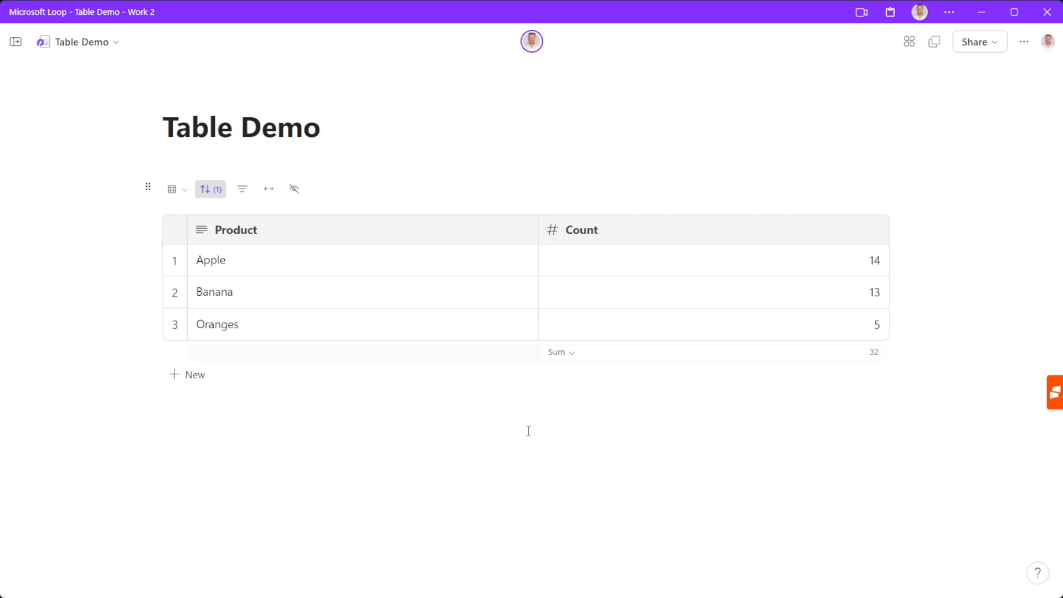
left_click(163, 401)
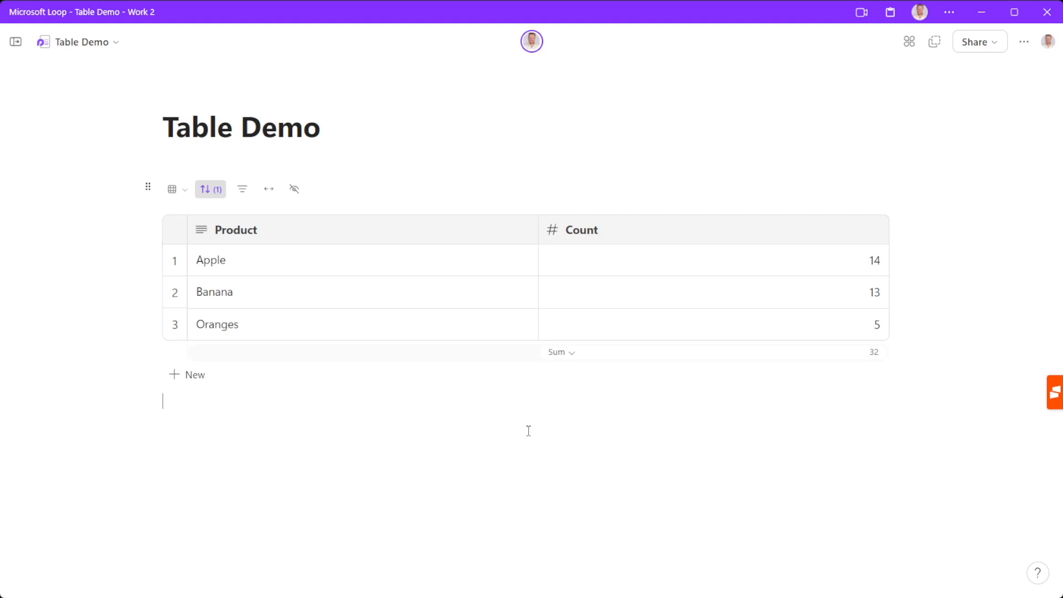
mouse_move(147, 197)
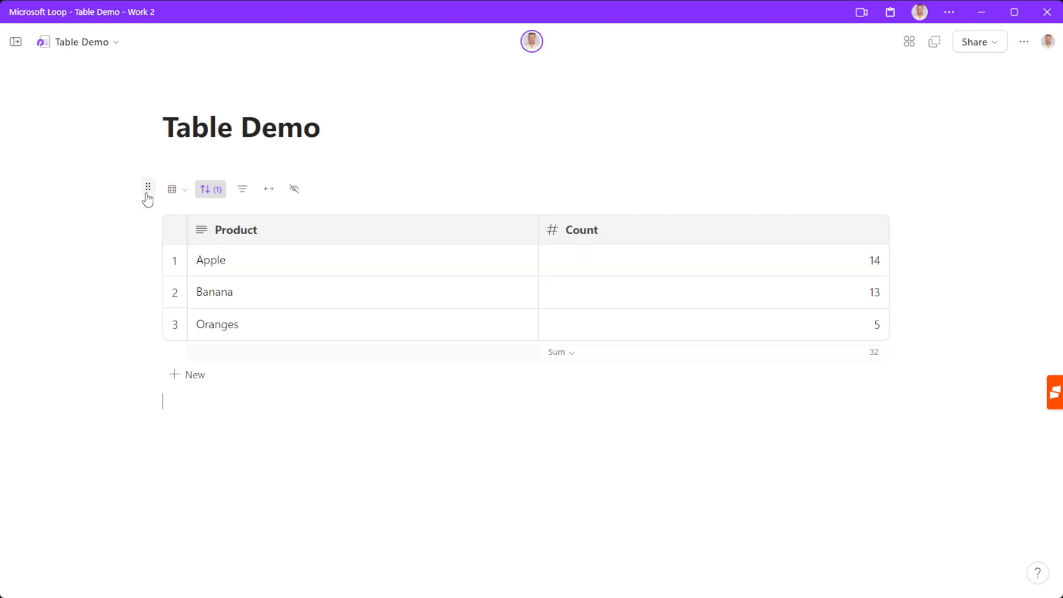
Insert an empty Column 3 after Count from the table block options.
left_click(148, 189)
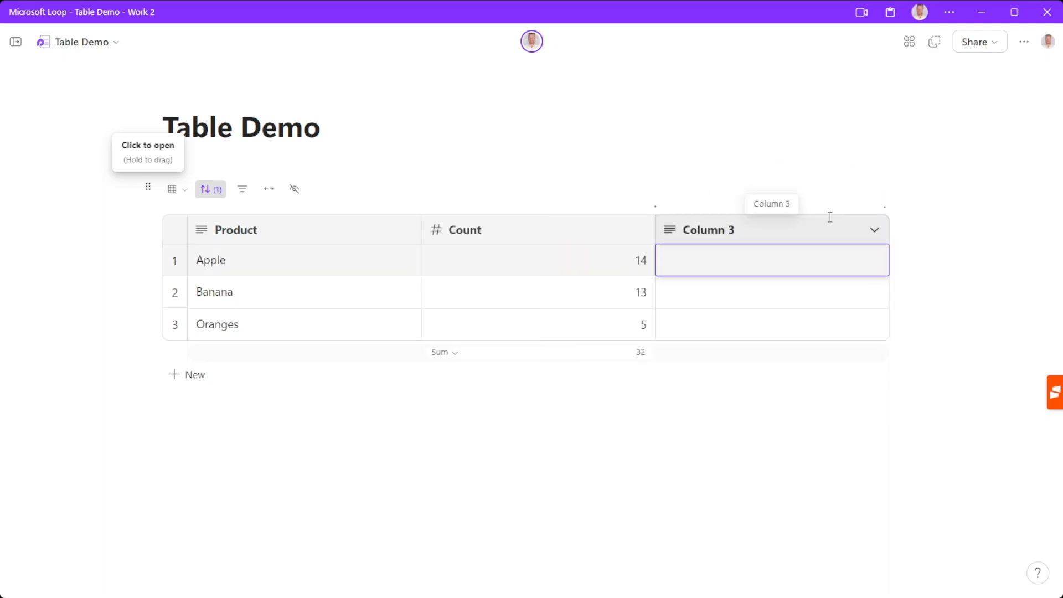
left_click(875, 231)
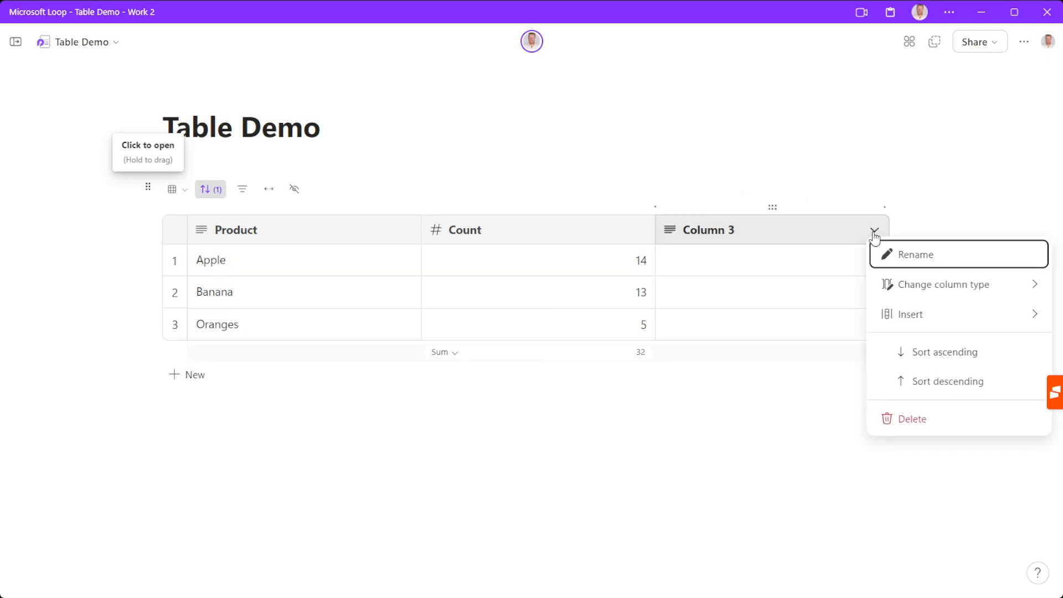
Change the third column to a Voting column and rename it Popular.
left_click(946, 285)
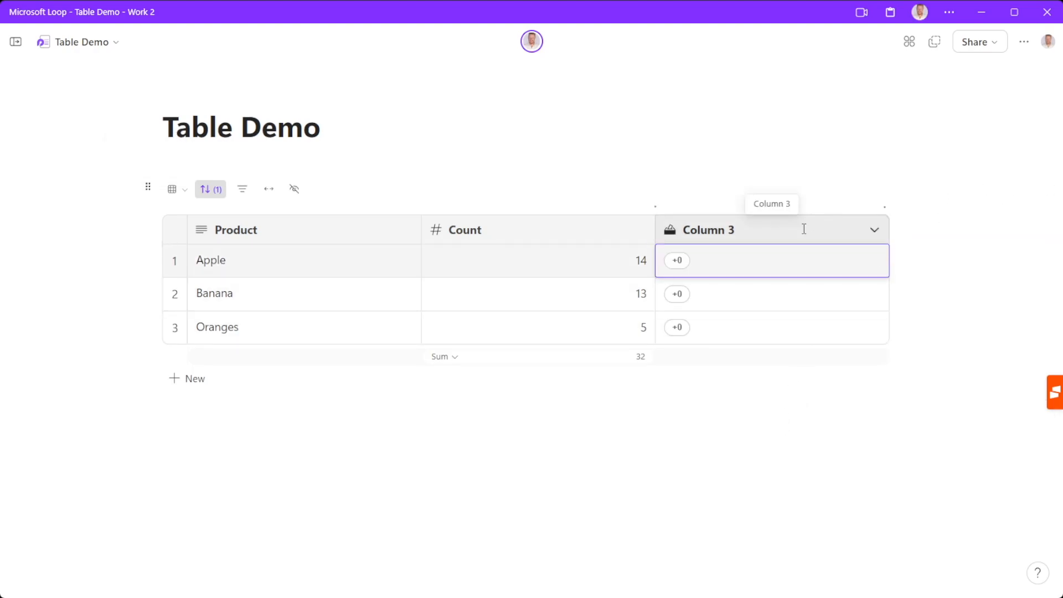
left_click(709, 229)
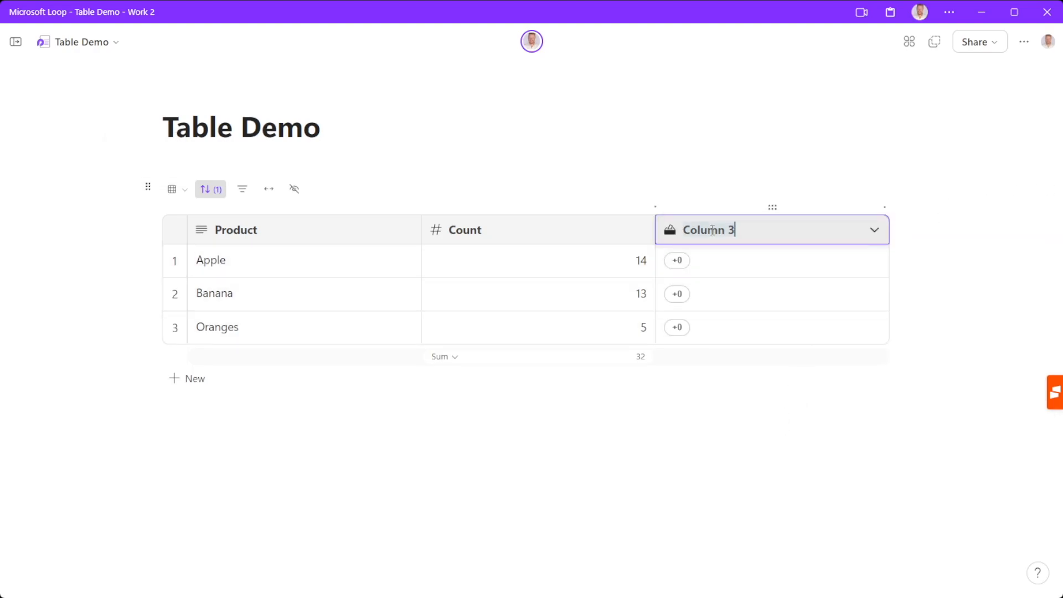
type("Popular")
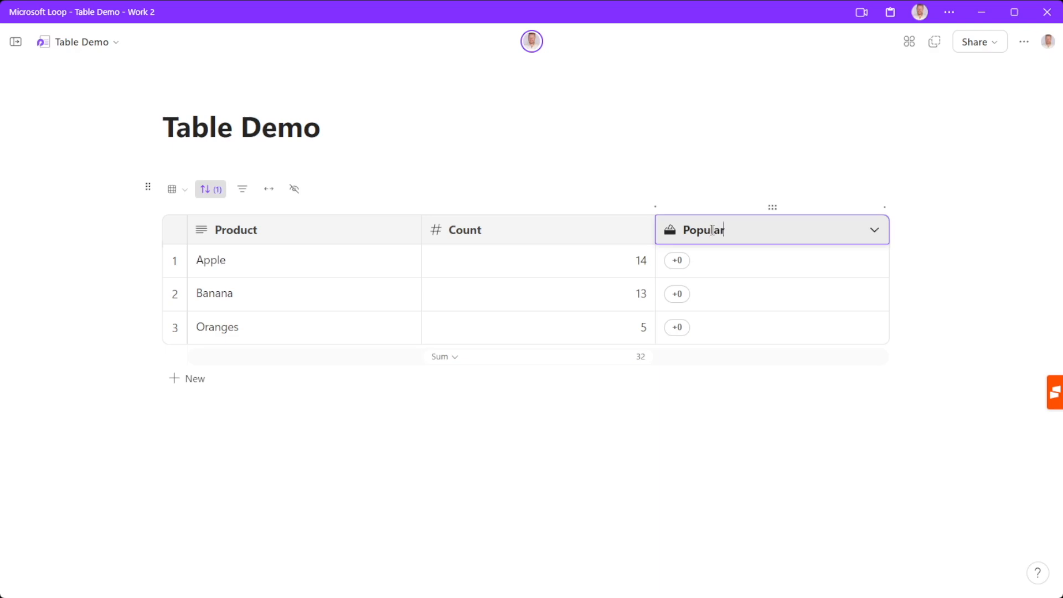
left_click(162, 406)
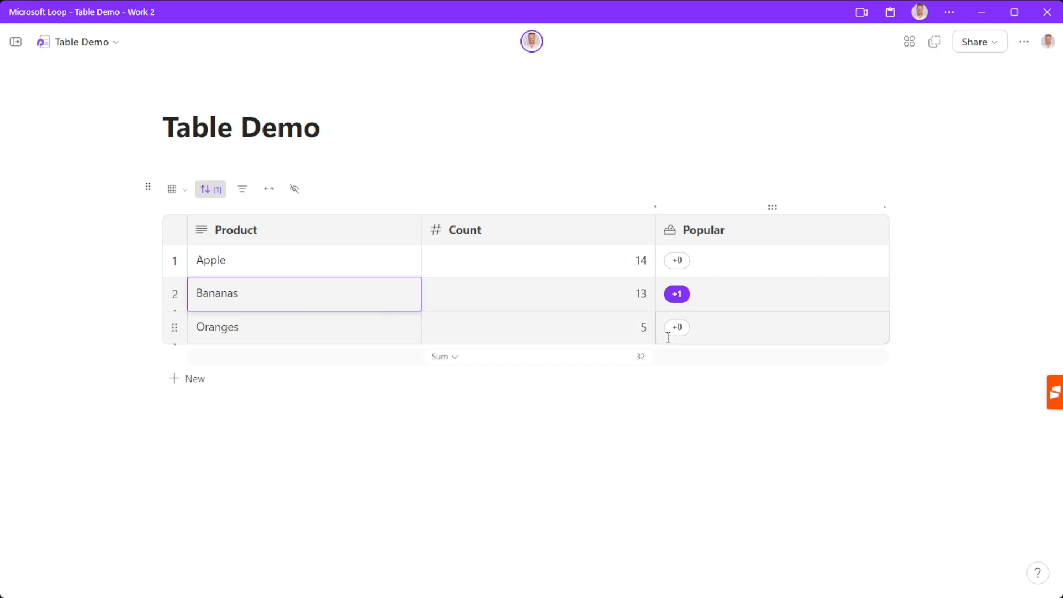
Vote for Oranges, then filter on Popular greater than 0, leaving Bananas and Oranges.
left_click(676, 327)
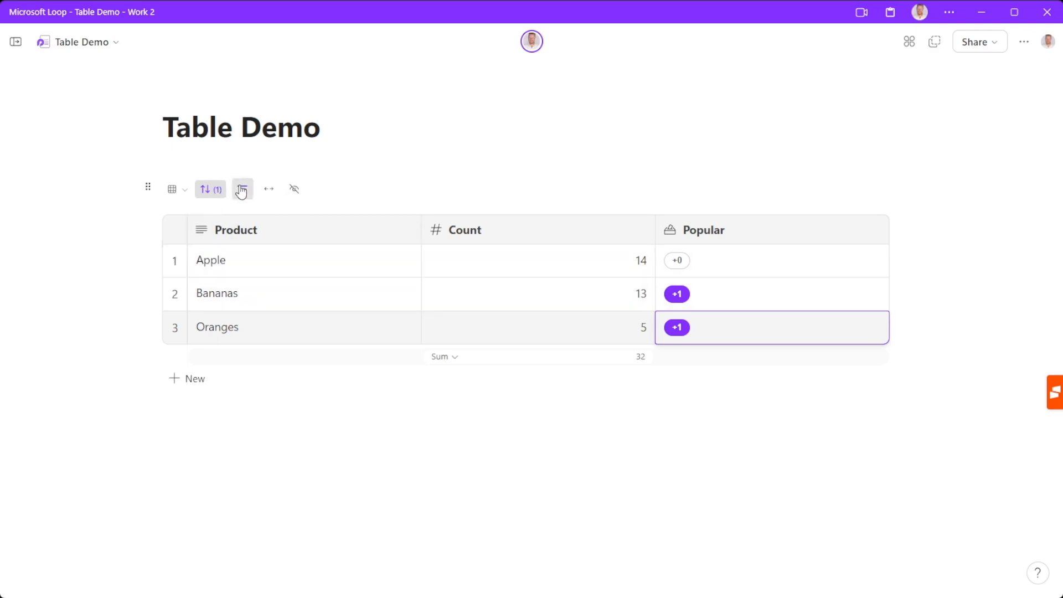
left_click(243, 189)
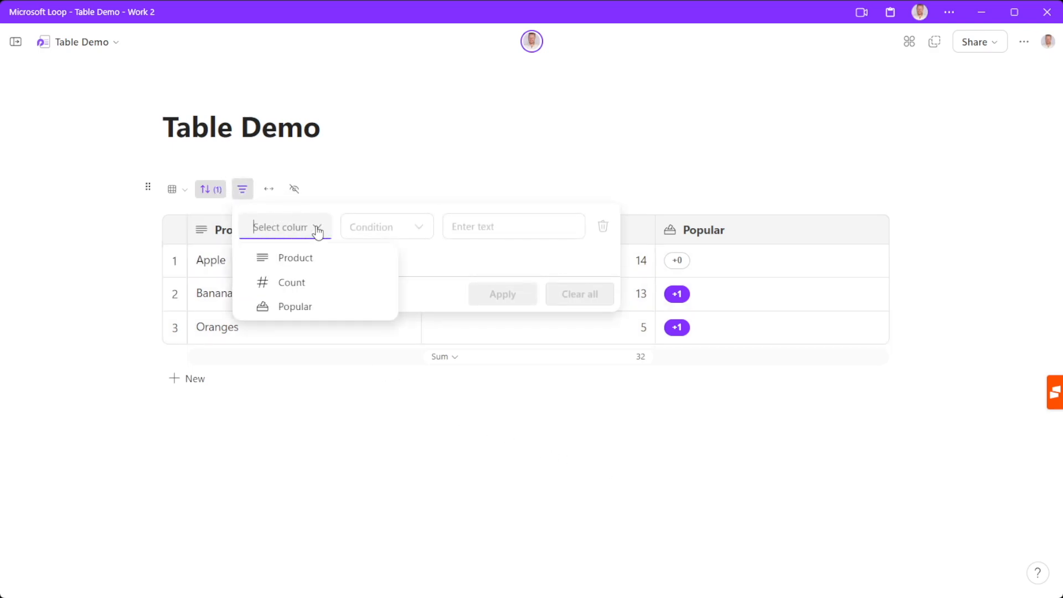
left_click(295, 307)
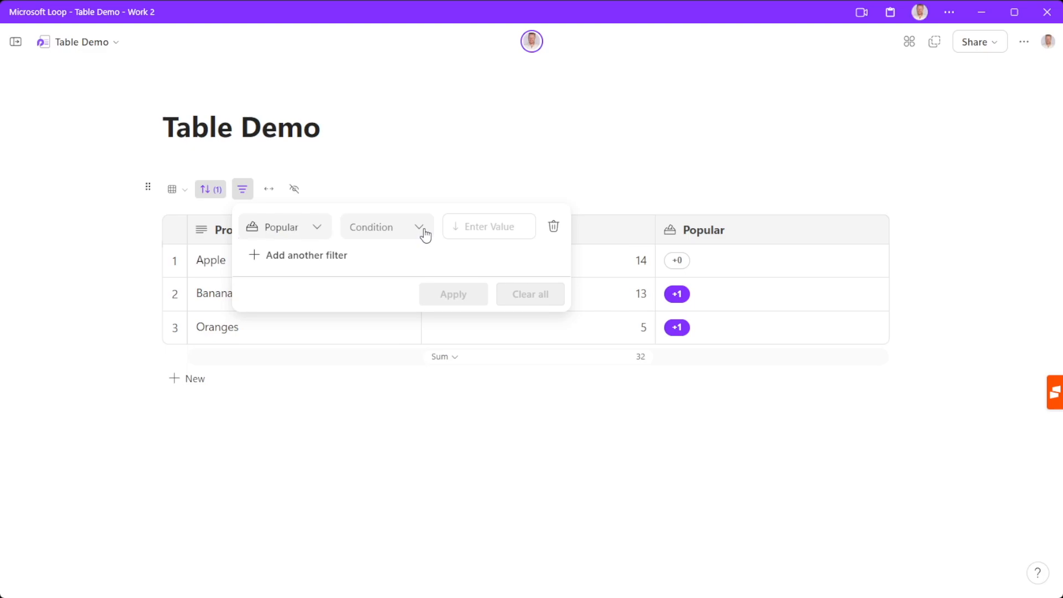
left_click(384, 226)
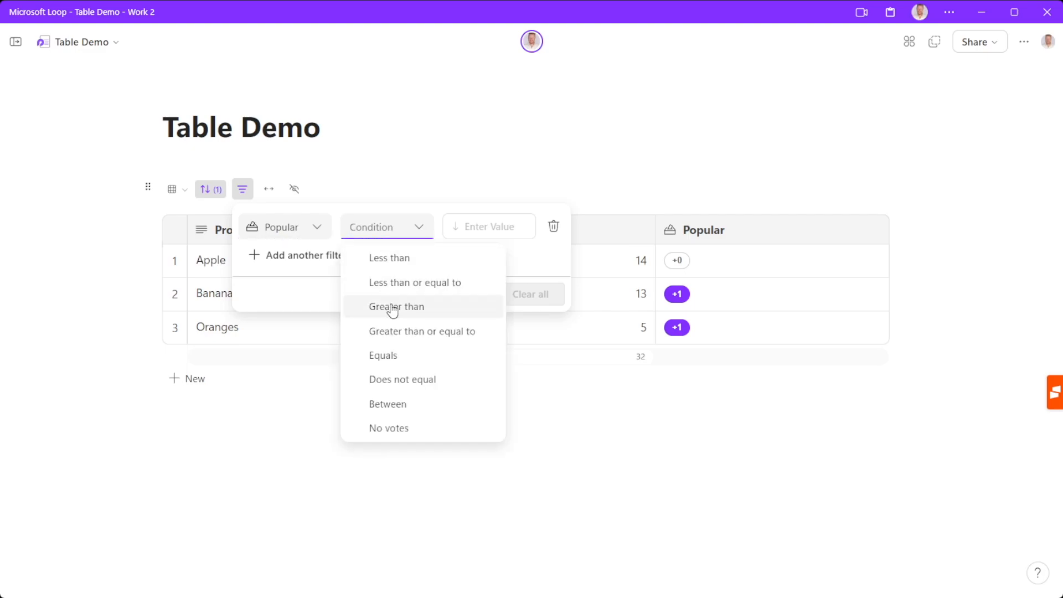
left_click(397, 307)
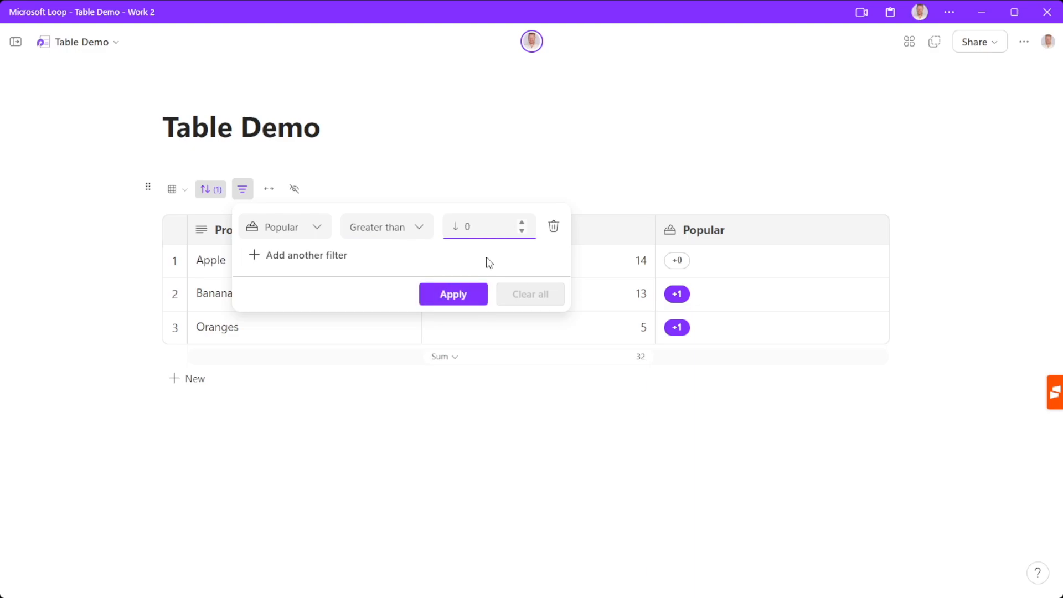
left_click(453, 293)
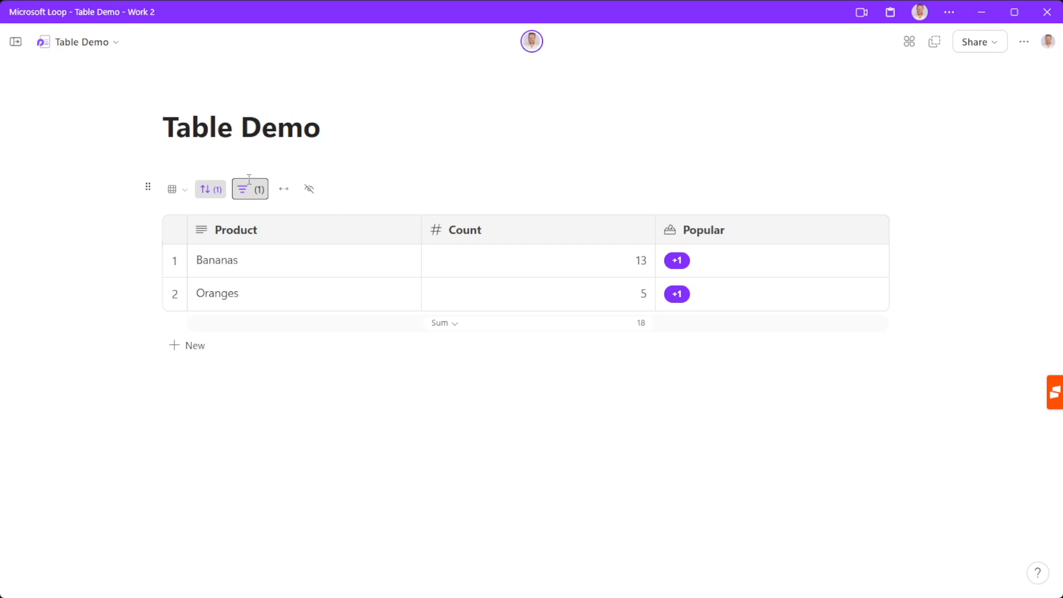
Add a Count less than 10 filter so only Oranges (sum 5) remains.
left_click(249, 188)
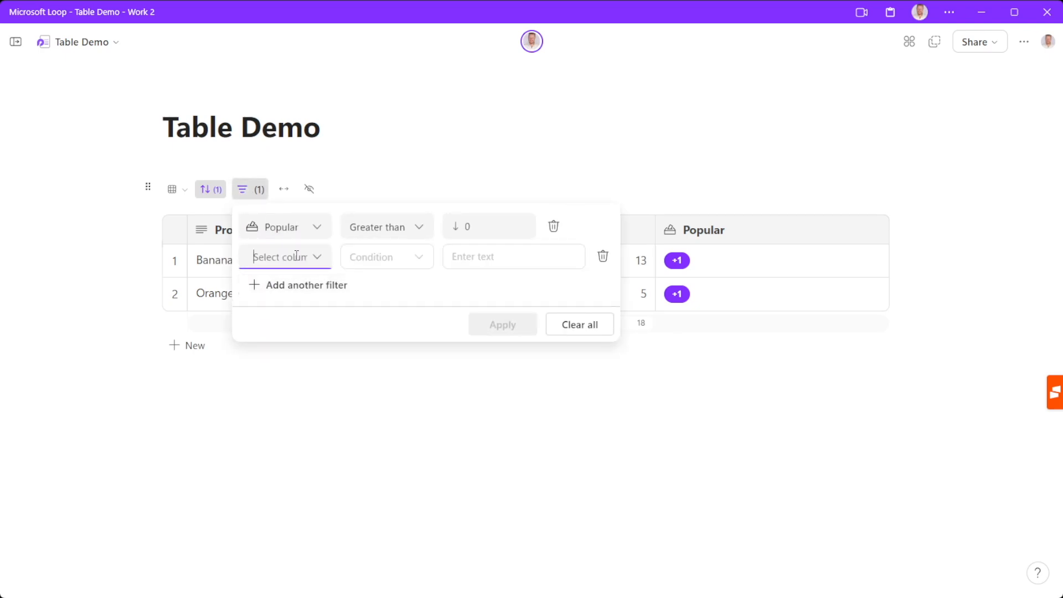
left_click(283, 256)
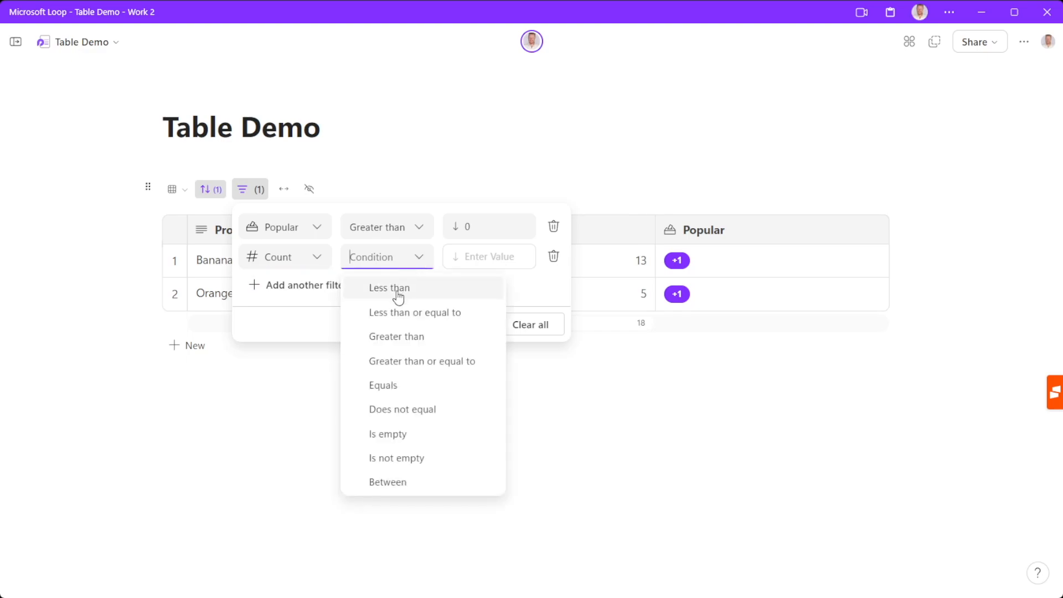
left_click(389, 288)
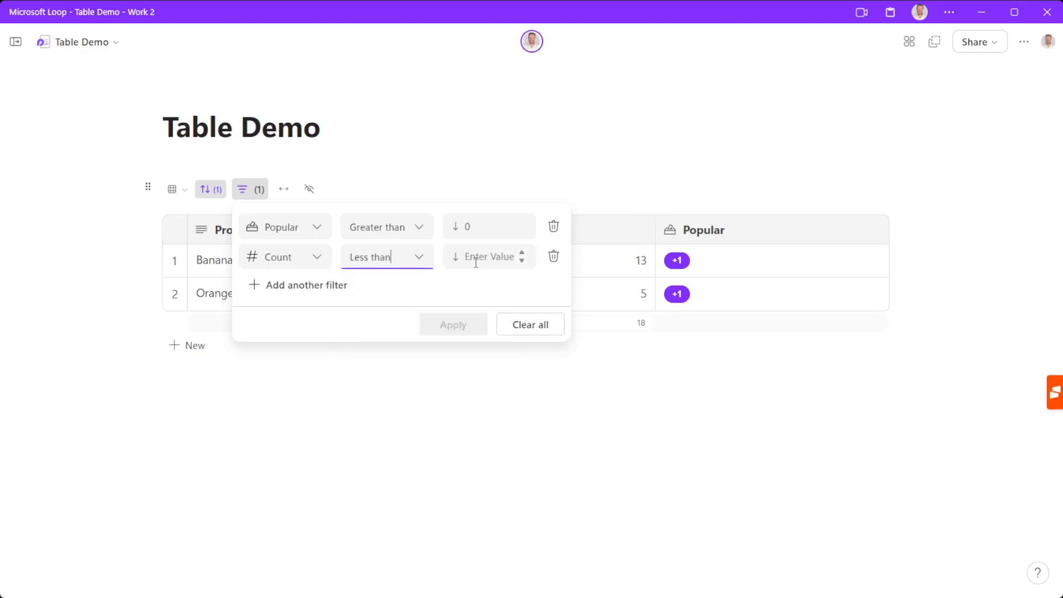
type("10")
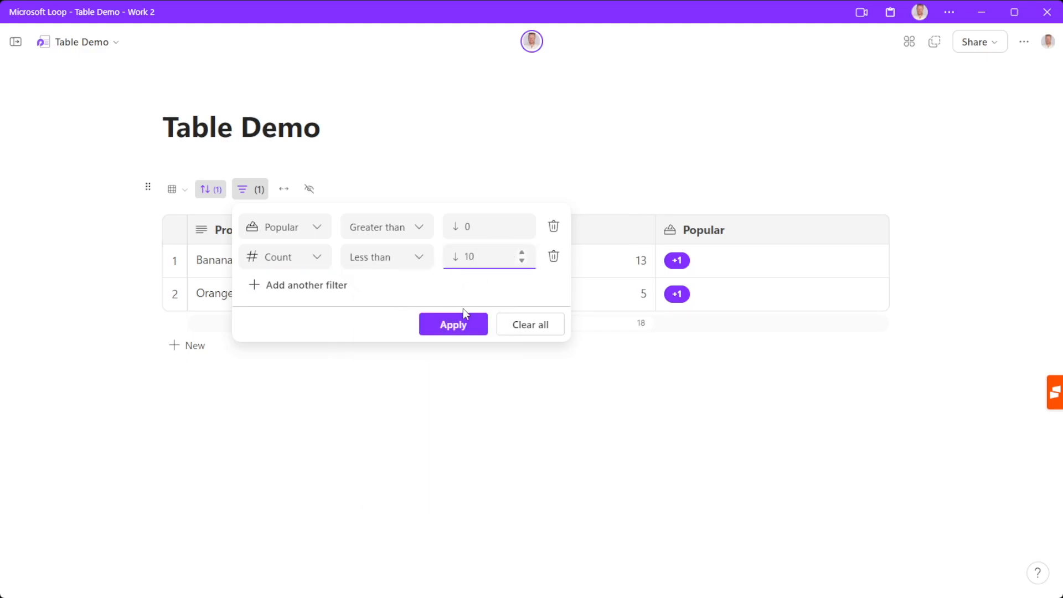
left_click(453, 324)
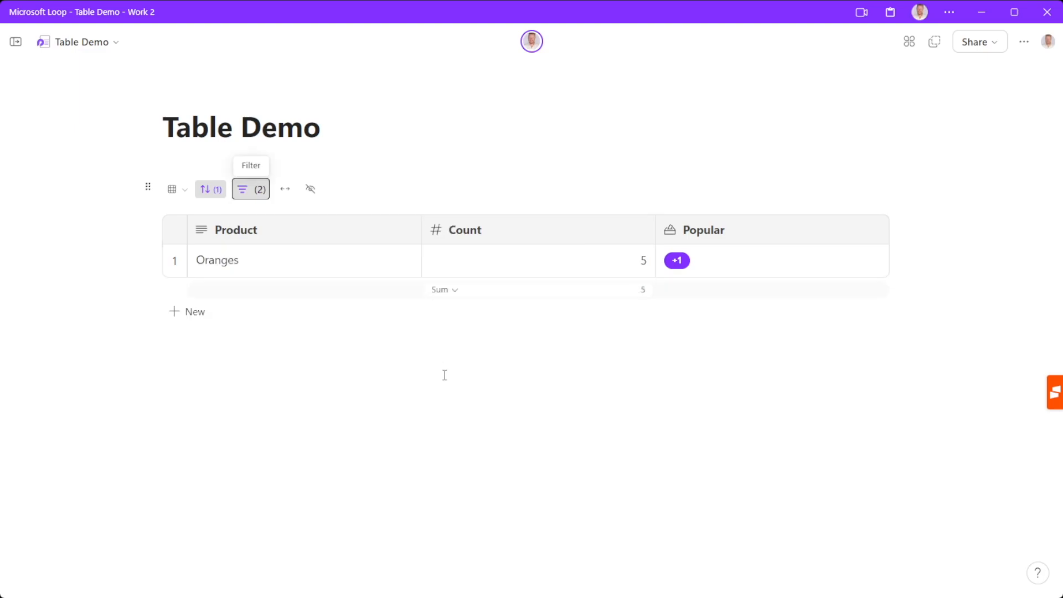